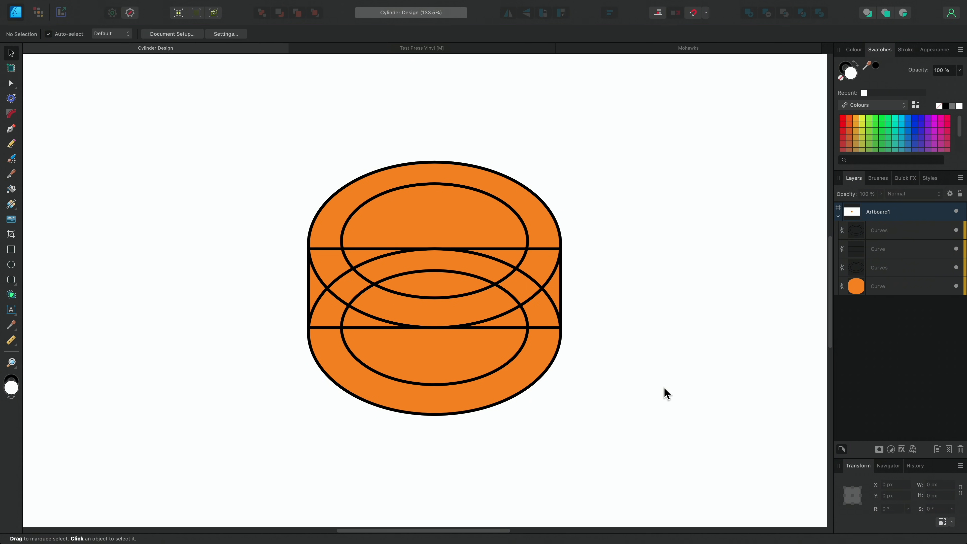
Select all four curves of the cylinder drawing in the Layers panel.
{"action": "left_click", "coordinate": [879, 230]}
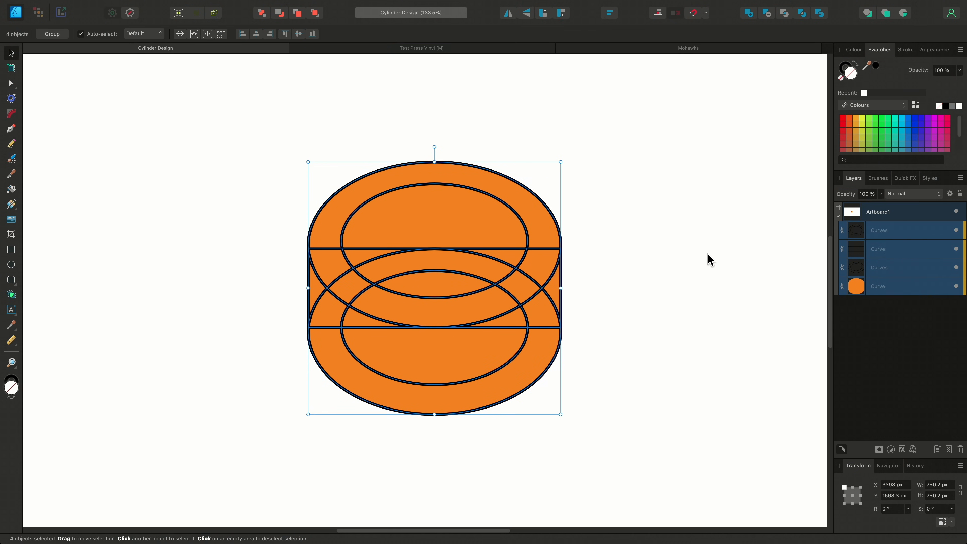
Activate the Vector Flood Fill tool for filling enclosed areas between the curves.
{"action": "left_click", "coordinate": [11, 188]}
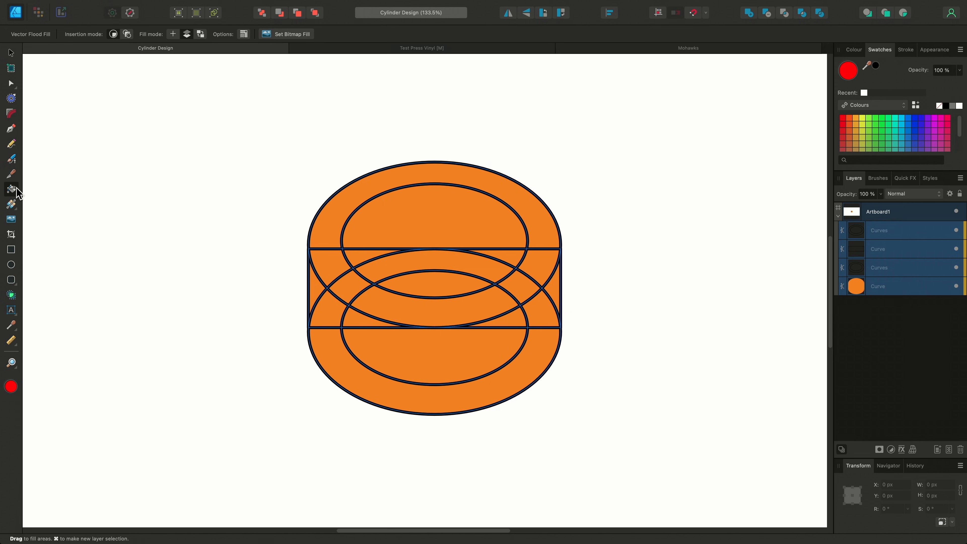
{"action": "mouse_move", "coordinate": [81, 193]}
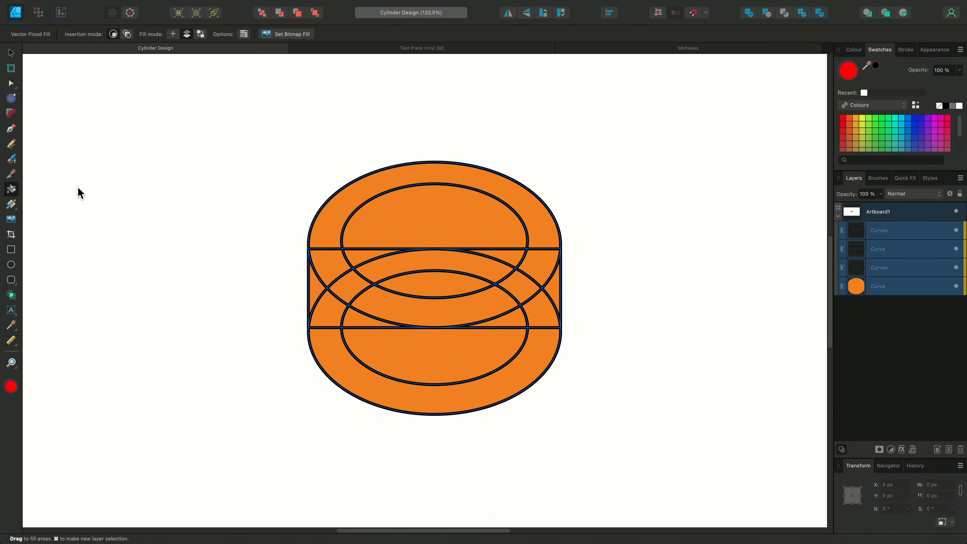
{"action": "mouse_move", "coordinate": [129, 63]}
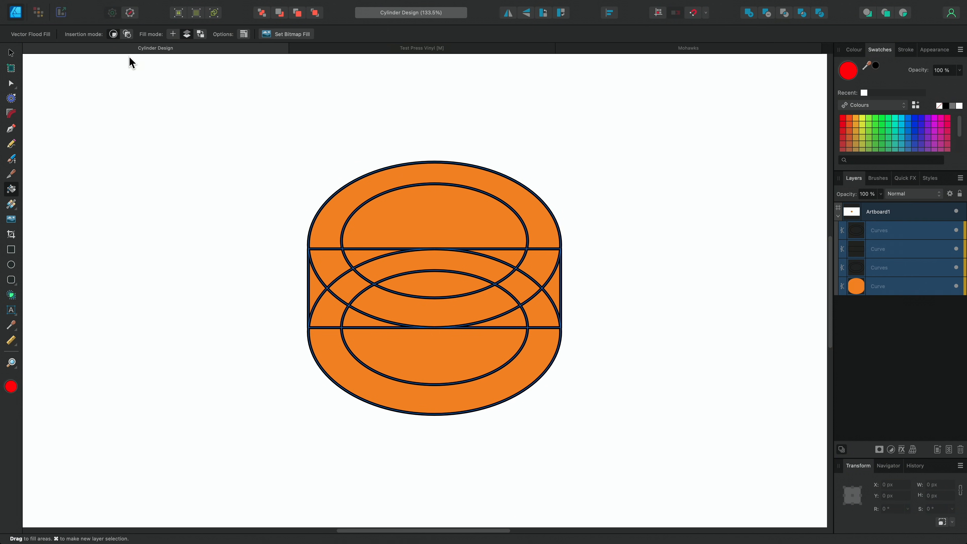
{"action": "mouse_move", "coordinate": [120, 71]}
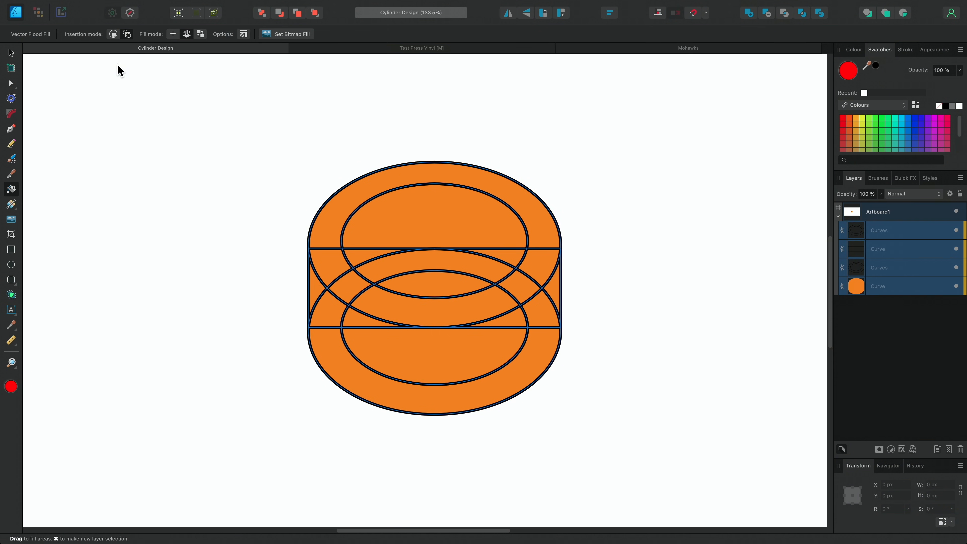
{"action": "mouse_move", "coordinate": [132, 105]}
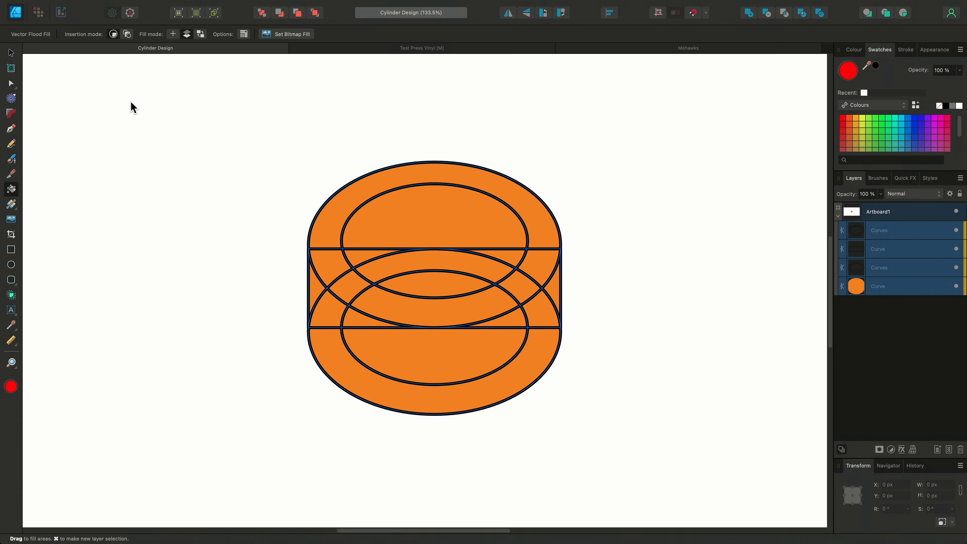
{"action": "mouse_move", "coordinate": [839, 105]}
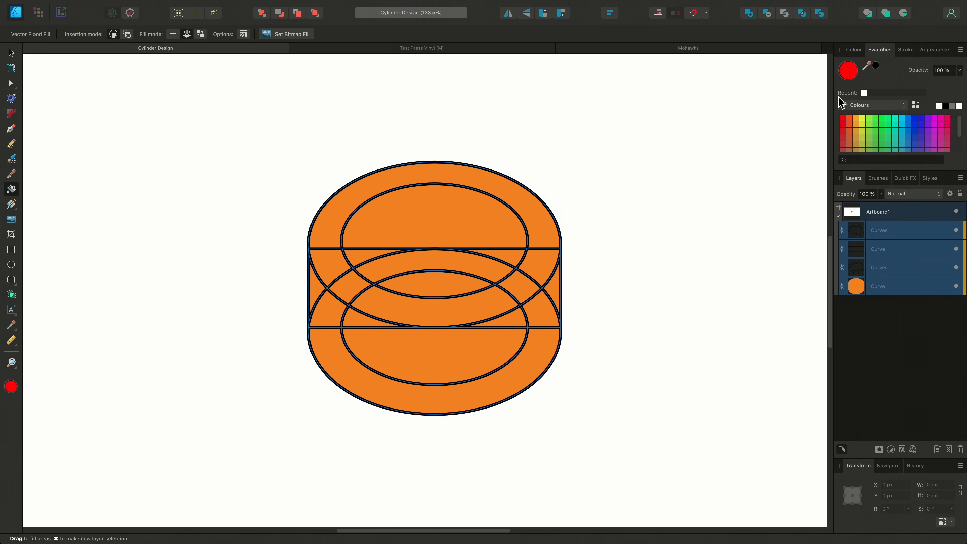
Choose a blue swatch and flood-fill the two lower ring bands of the cylinder.
{"action": "left_click", "coordinate": [907, 118]}
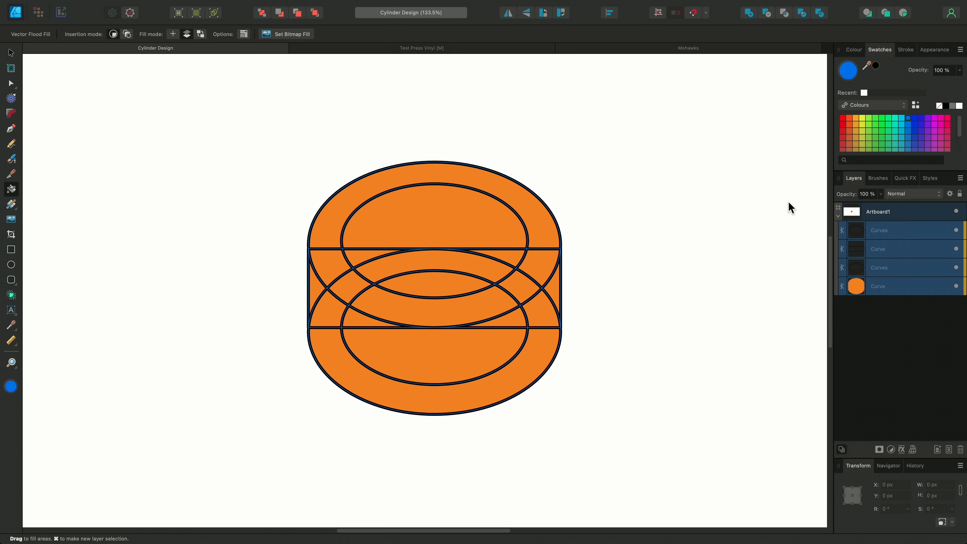
{"action": "left_click", "coordinate": [538, 354]}
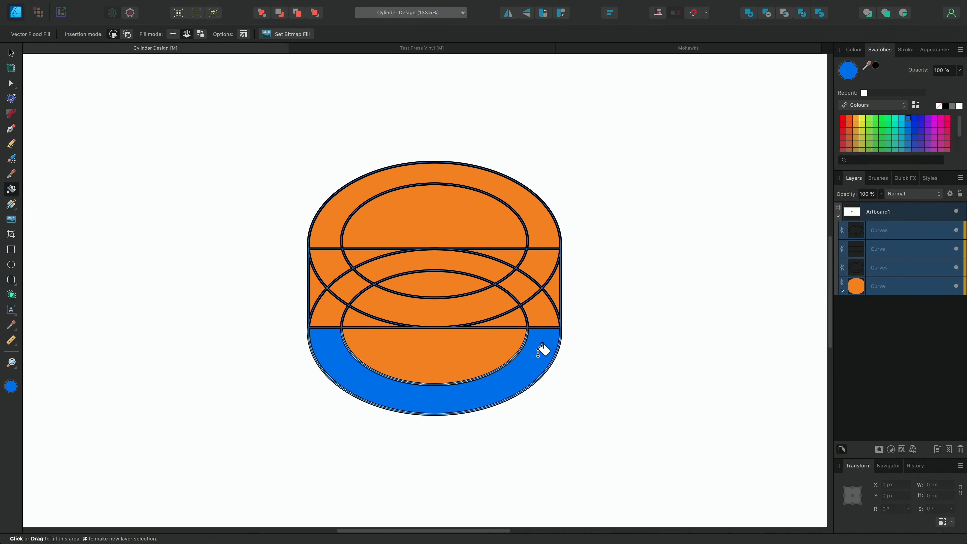
{"action": "left_click", "coordinate": [528, 300]}
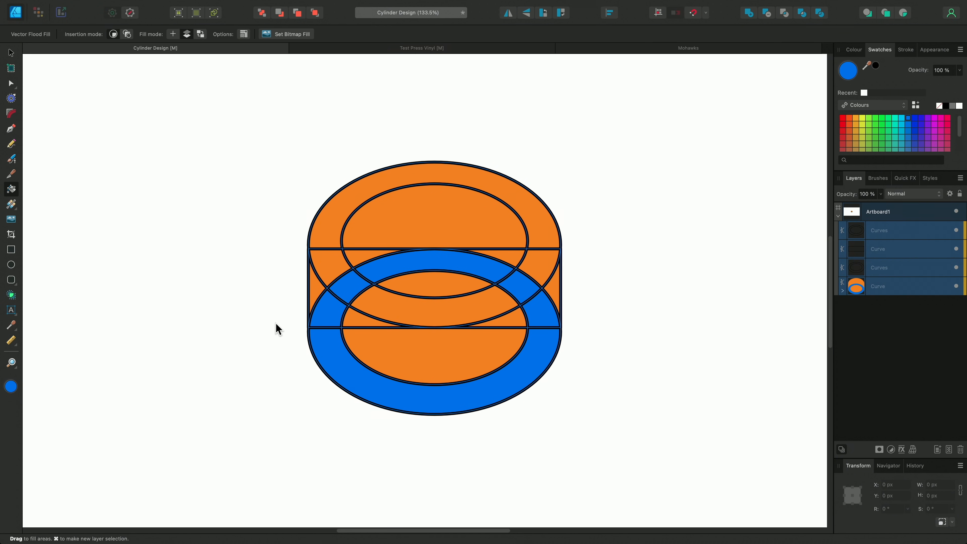
{"action": "mouse_move", "coordinate": [840, 299]}
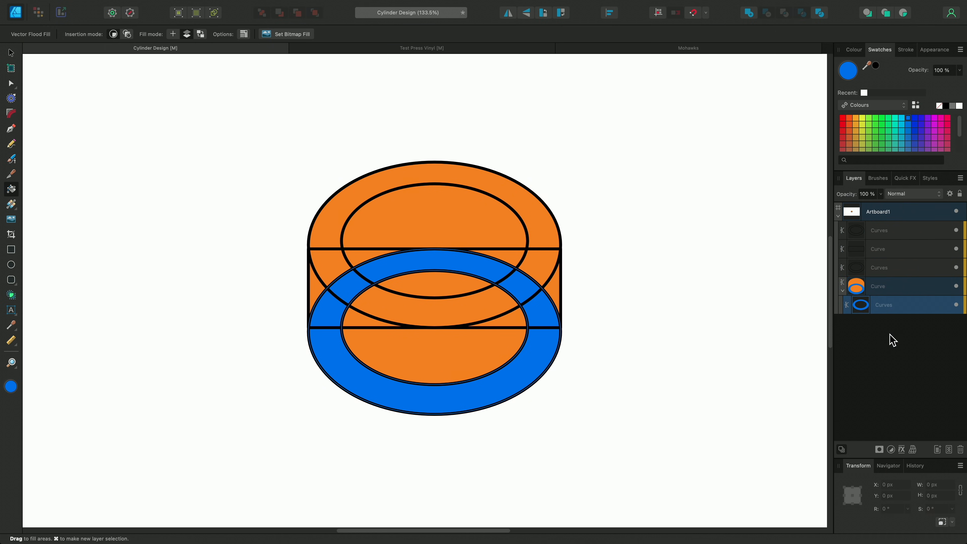
Undo the blue fill, refill the lower ring as its own shape, reselect the curves for the next colour.
{"action": "key", "text": "cmd+z"}
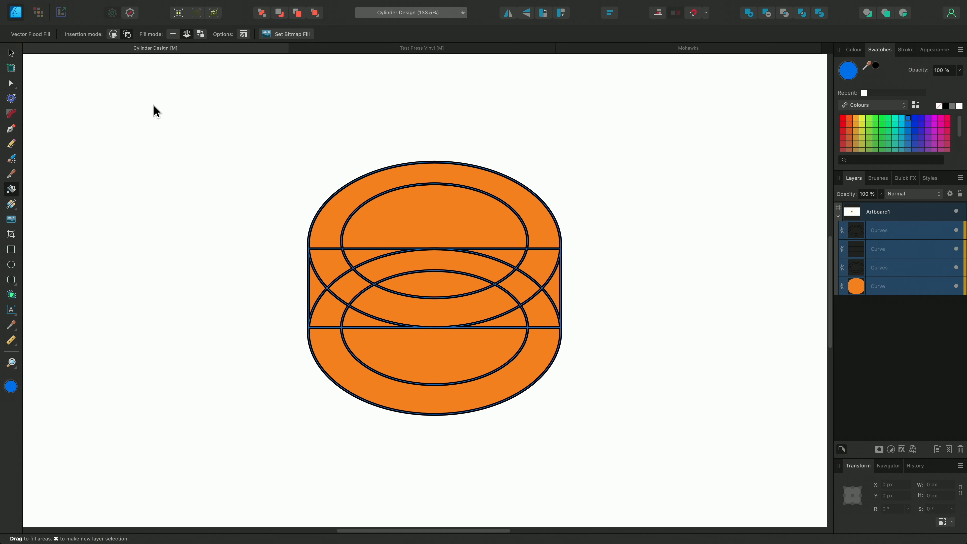
{"action": "mouse_move", "coordinate": [195, 205]}
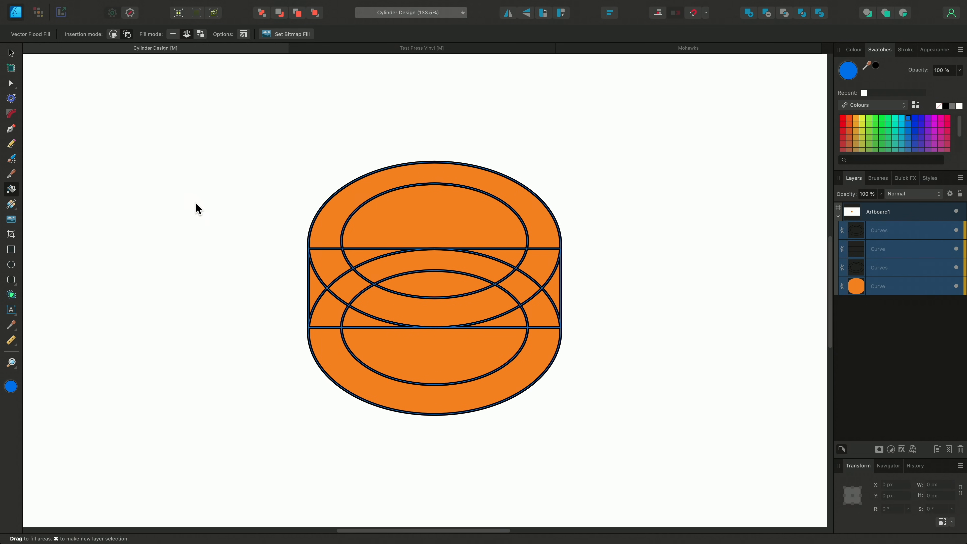
{"action": "left_click", "coordinate": [348, 284]}
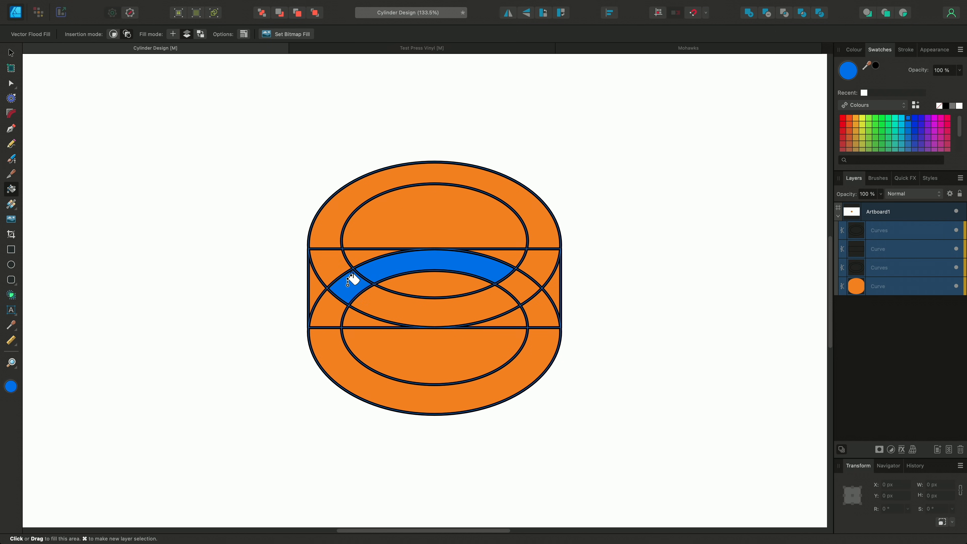
{"action": "left_click", "coordinate": [495, 386]}
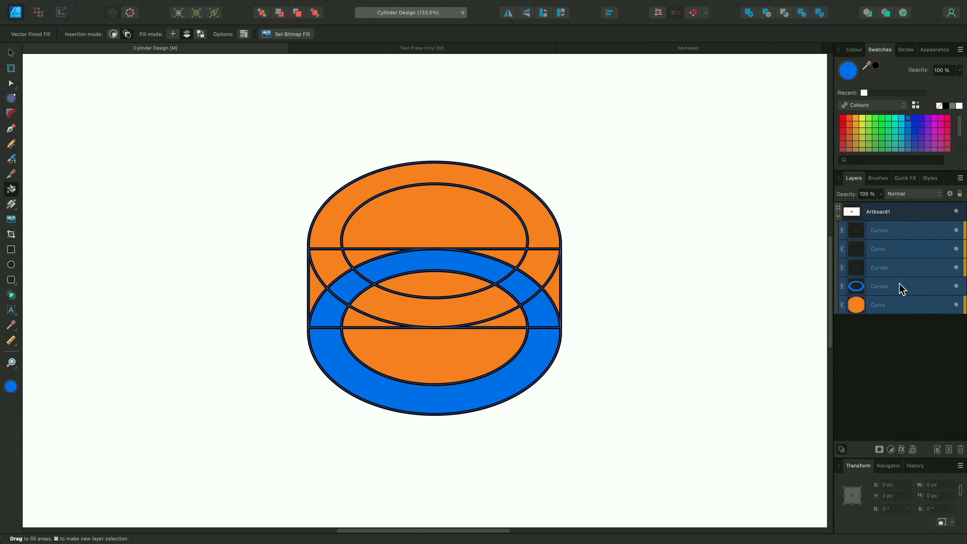
{"action": "left_click", "coordinate": [888, 286]}
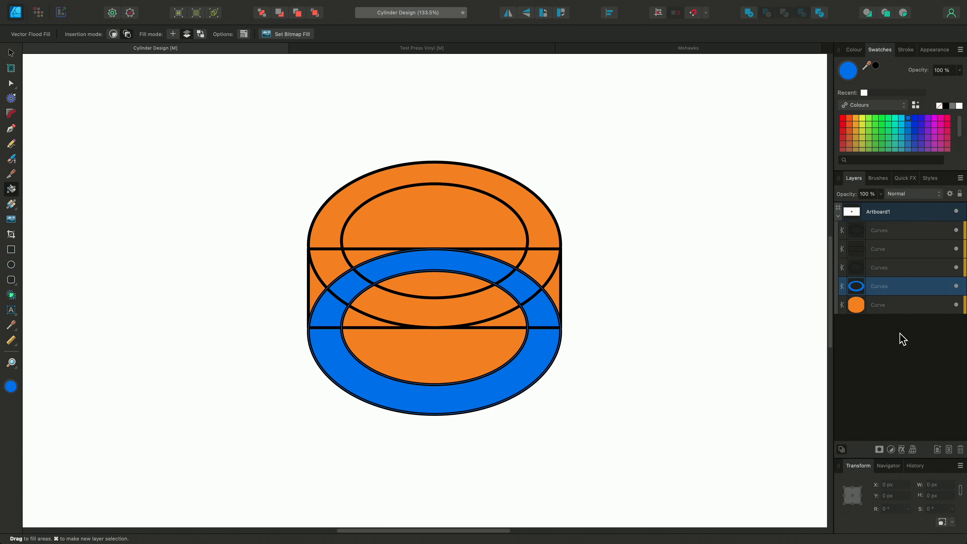
{"action": "key", "text": "cmd+z"}
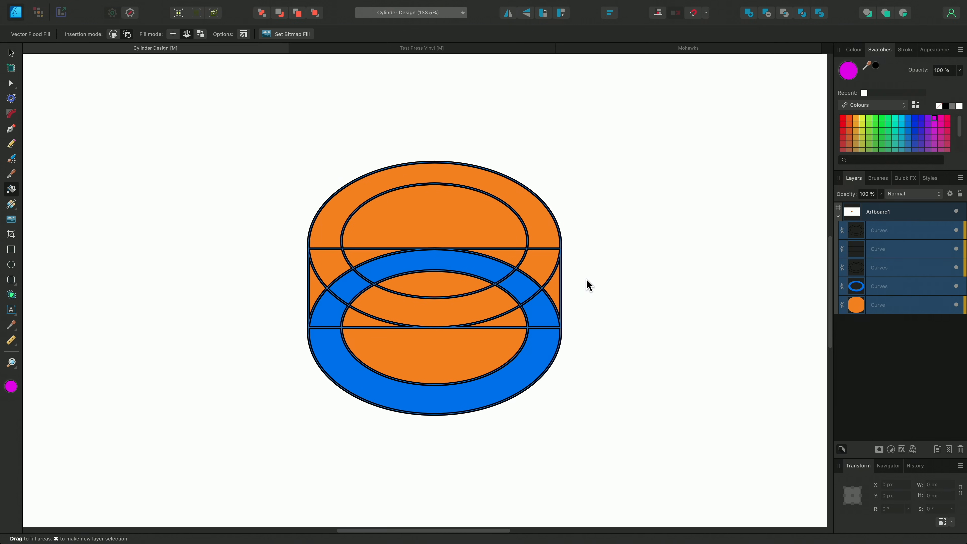
Flood-fill the upper ellipse's ring magenta and remove the unwanted extra magenta ring.
{"action": "left_click", "coordinate": [335, 265]}
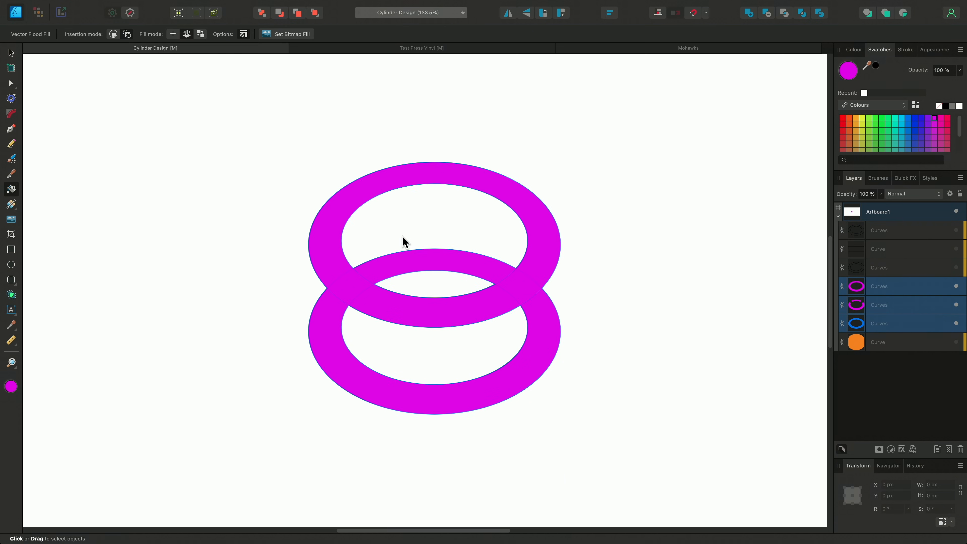
{"action": "key", "text": "cmd+z"}
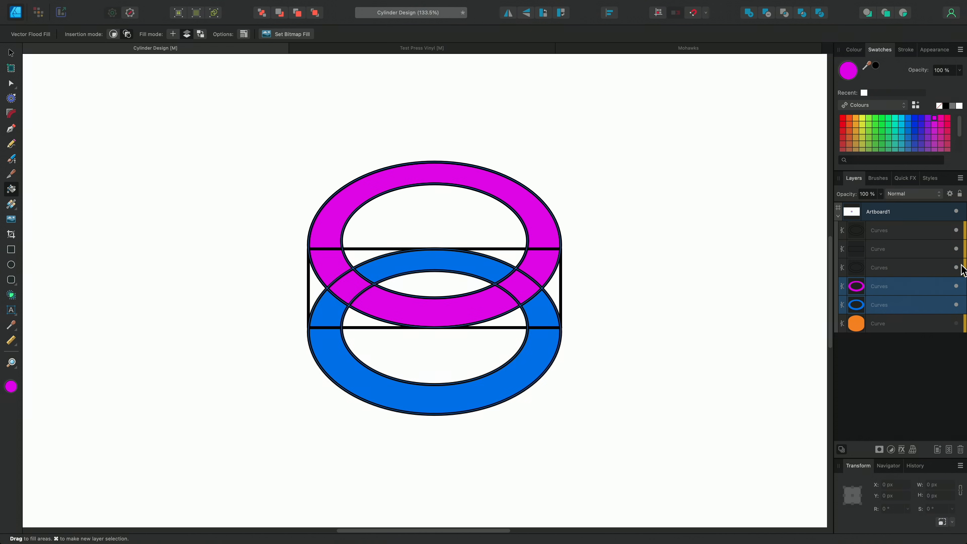
Fill the cylinder's lower body orange and the inside of the top ellipse blue.
{"action": "left_click", "coordinate": [888, 304]}
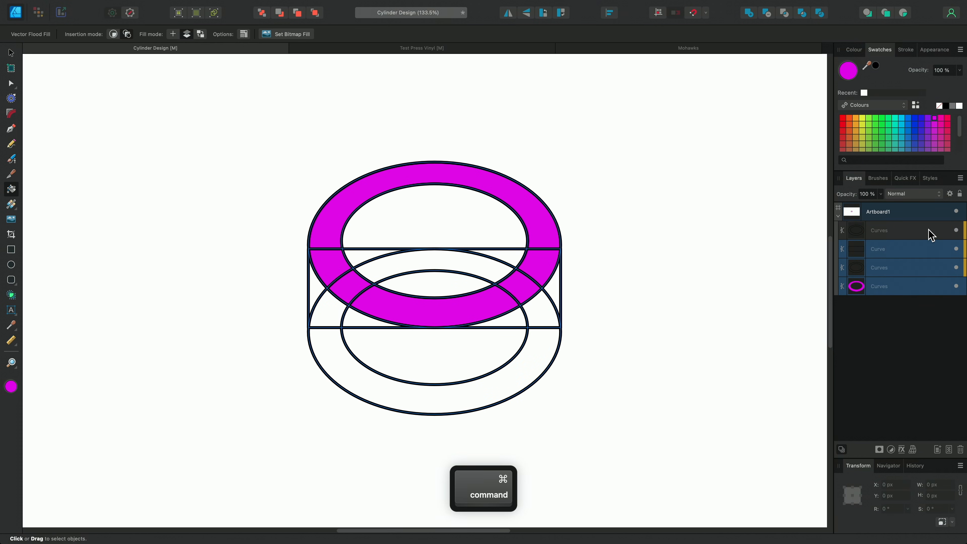
{"action": "left_click", "coordinate": [854, 118]}
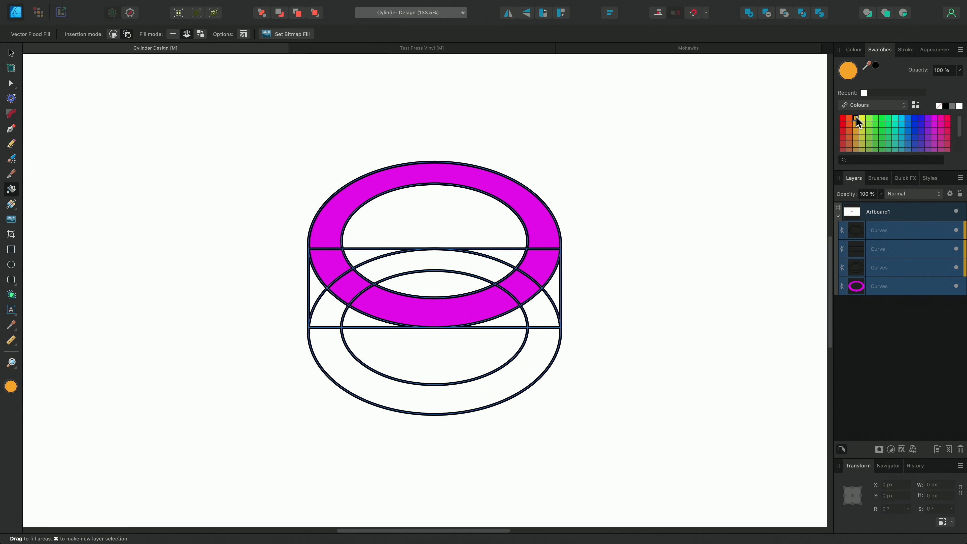
{"action": "left_click", "coordinate": [421, 345]}
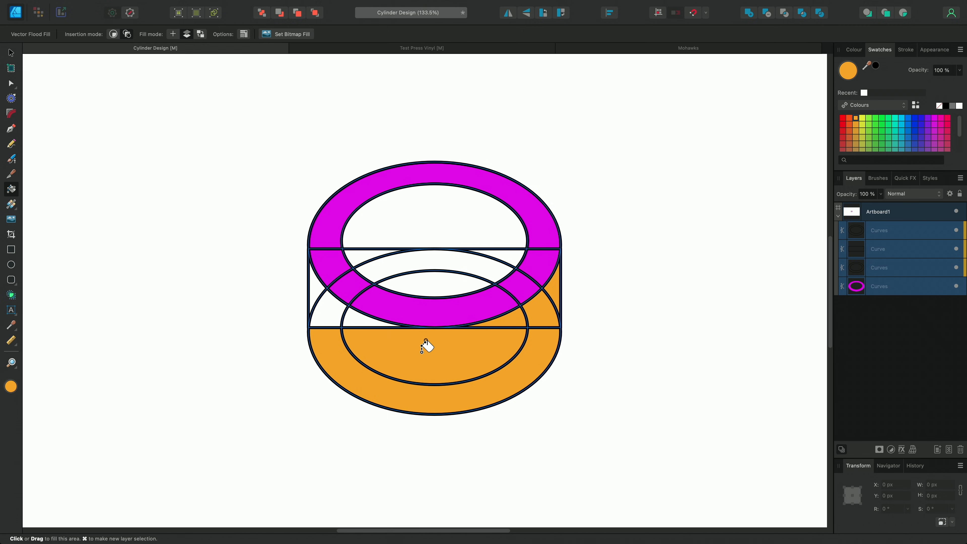
{"action": "left_click", "coordinate": [421, 353]}
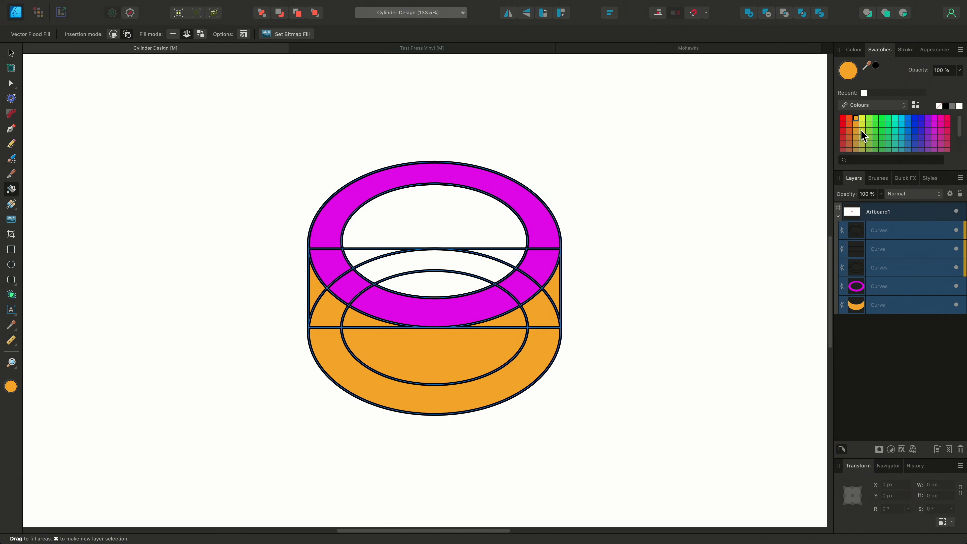
{"action": "left_click", "coordinate": [914, 118]}
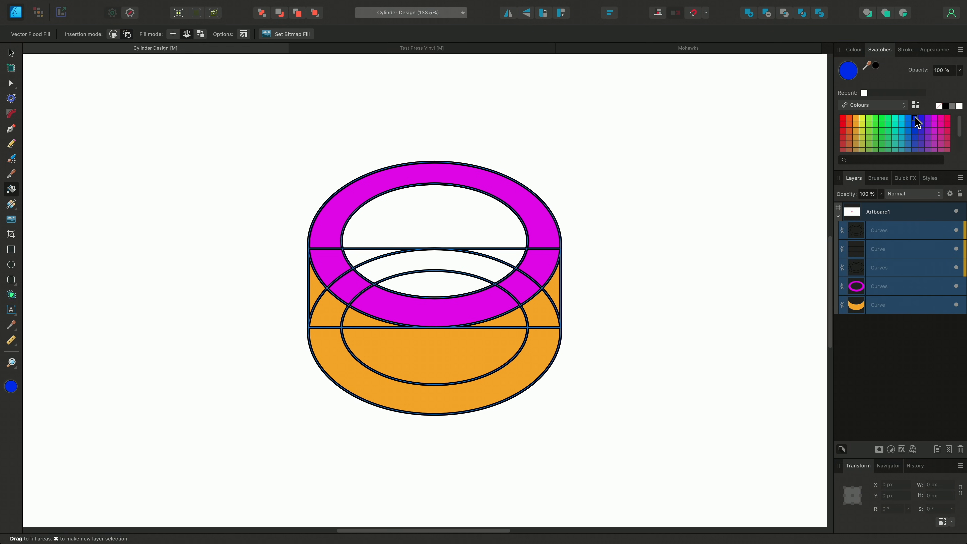
{"action": "left_click", "coordinate": [460, 220]}
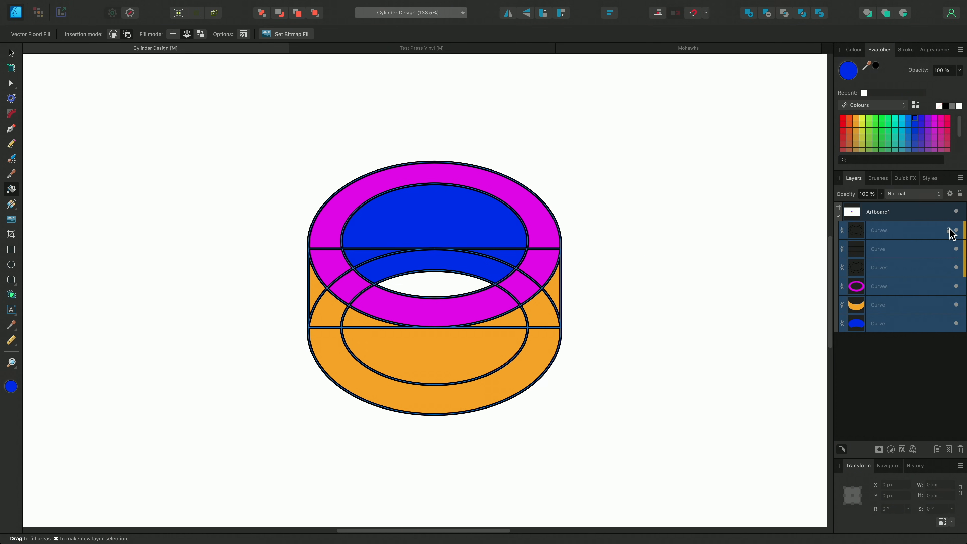
{"action": "mouse_move", "coordinate": [940, 235]}
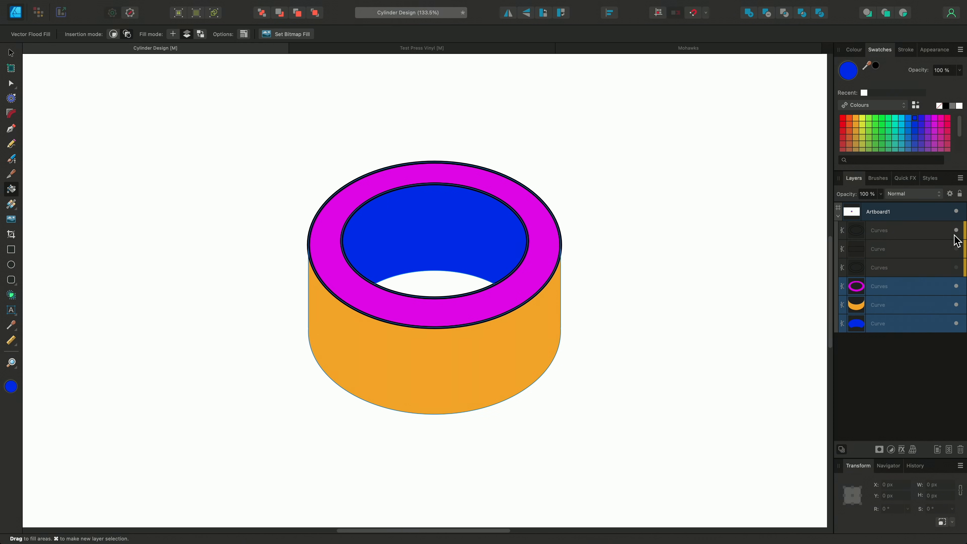
Apply linear gradients and thick black strokes to the rim, interior and body, then deselect.
{"action": "left_click", "coordinate": [887, 323]}
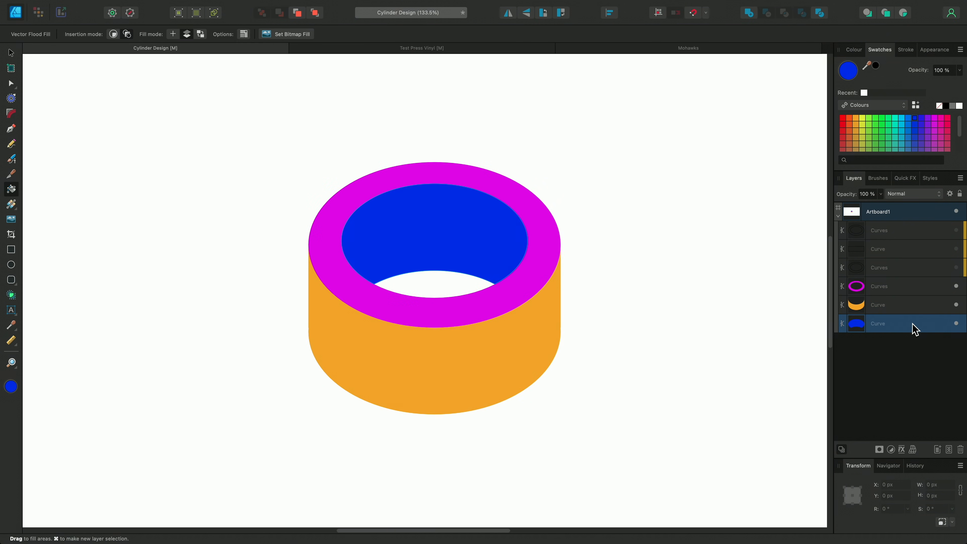
{"action": "left_click", "coordinate": [11, 204]}
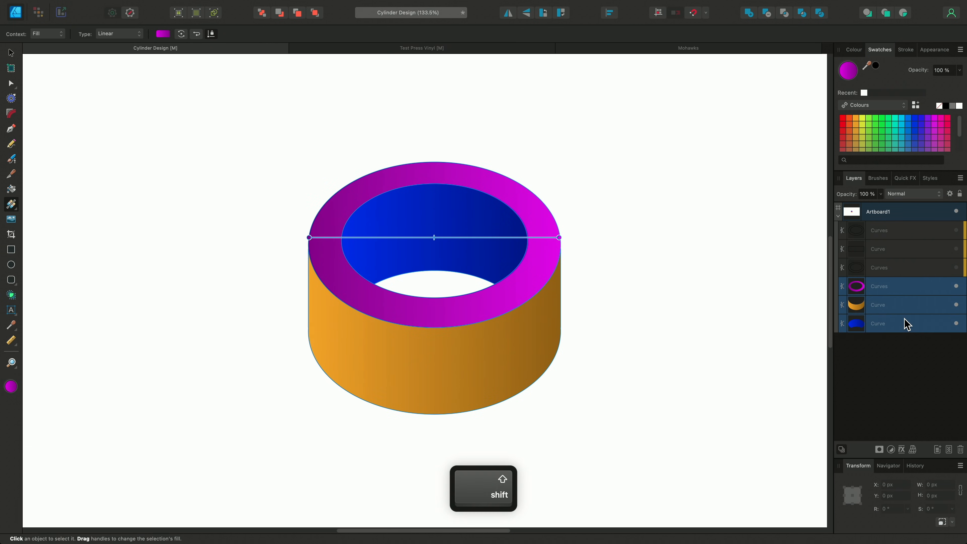
{"action": "key", "text": "v"}
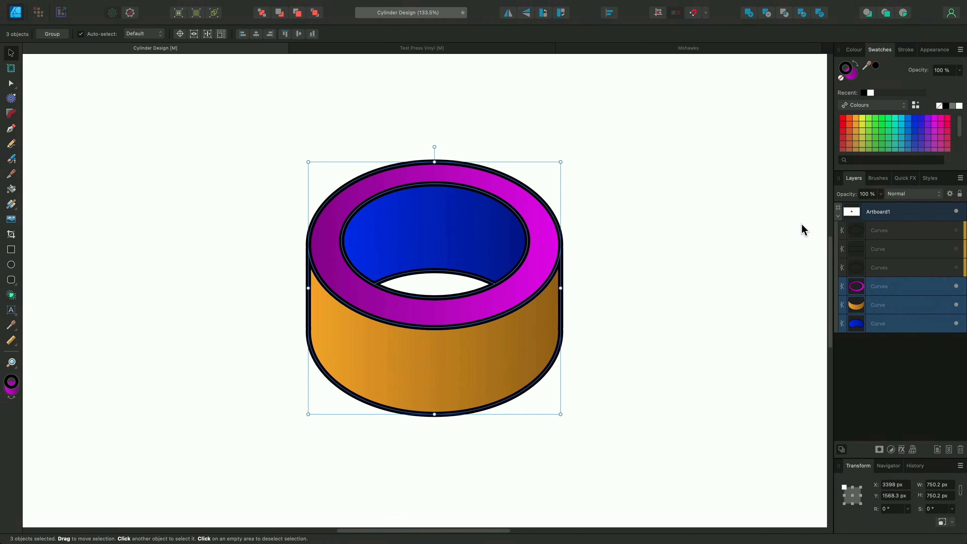
{"action": "left_click", "coordinate": [543, 115]}
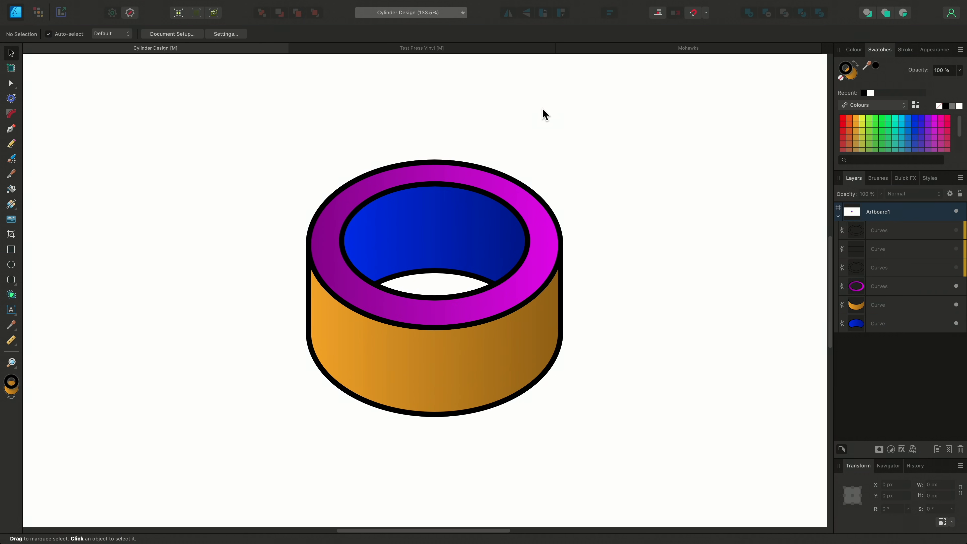
Switch to the Test Press Vinyl document with the rose line-art sleeve.
{"action": "left_click", "coordinate": [422, 49]}
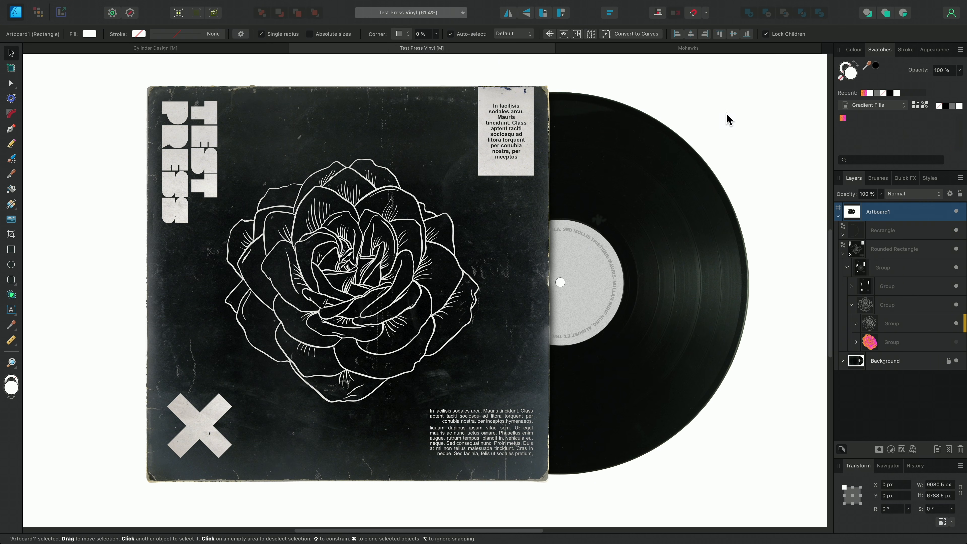
{"action": "mouse_move", "coordinate": [735, 121]}
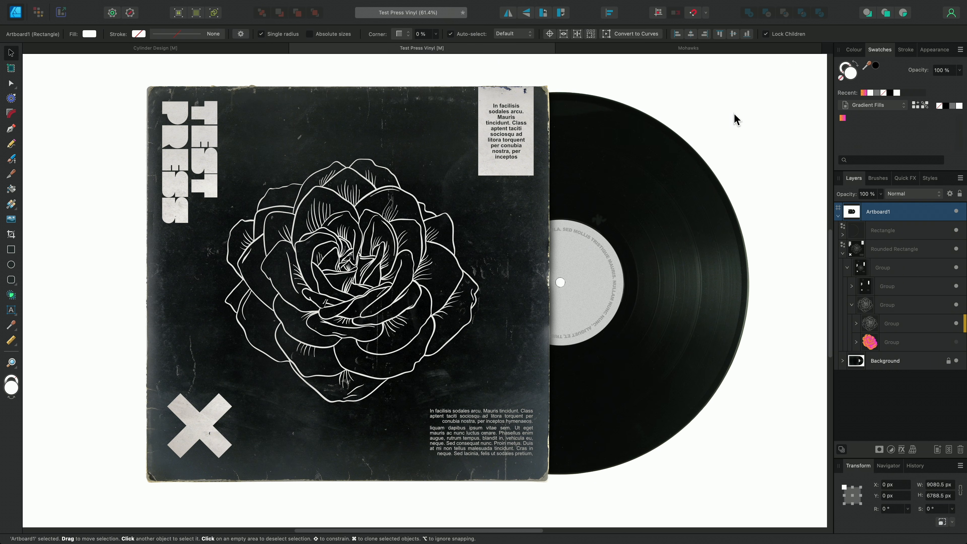
{"action": "mouse_move", "coordinate": [613, 76]}
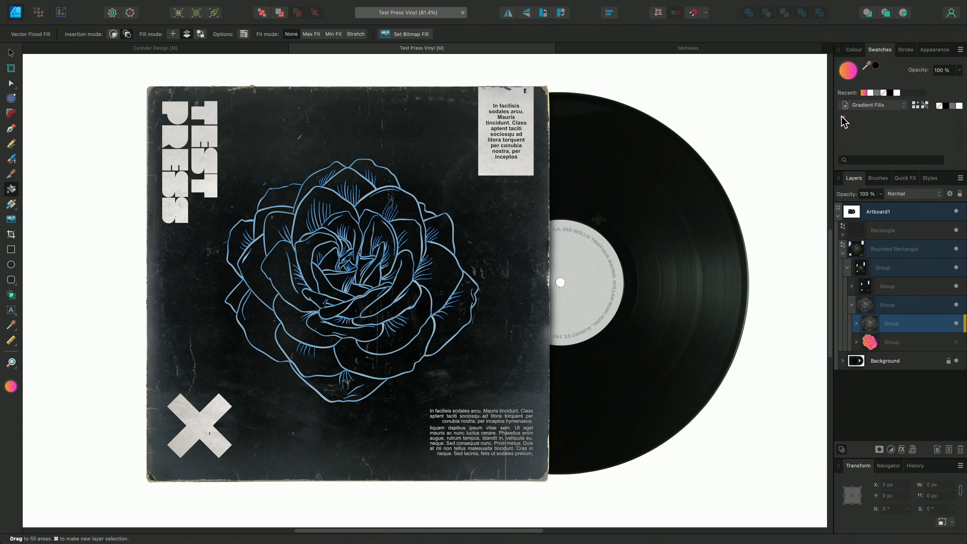
Flood-fill the right-side, lower and inner rose petals with the orange-to-pink gradient.
{"action": "left_click", "coordinate": [443, 246]}
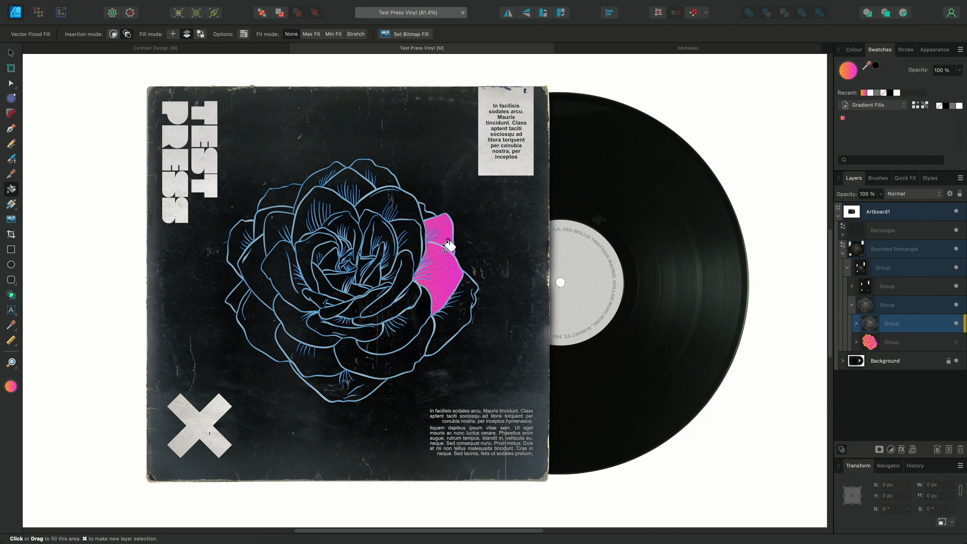
{"action": "left_click", "coordinate": [273, 335]}
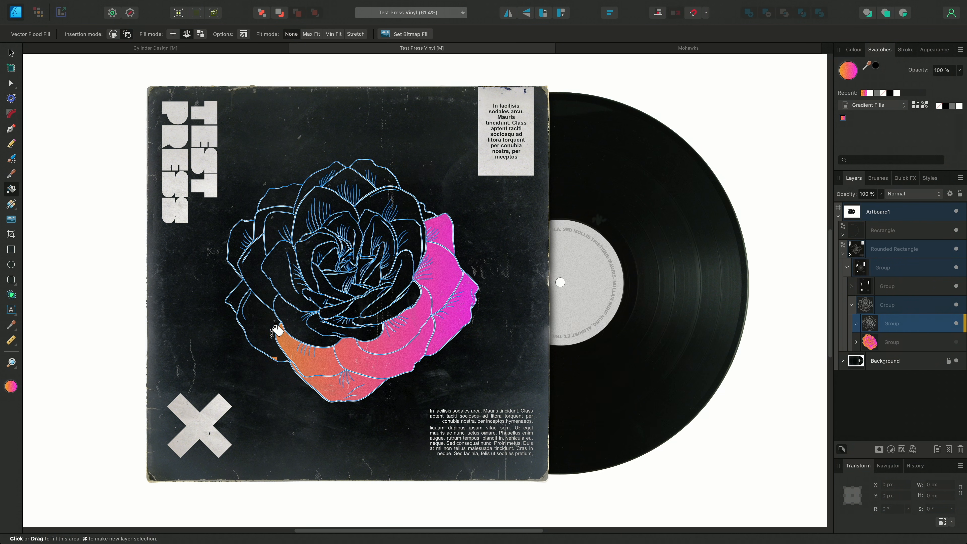
{"action": "left_click", "coordinate": [349, 311]}
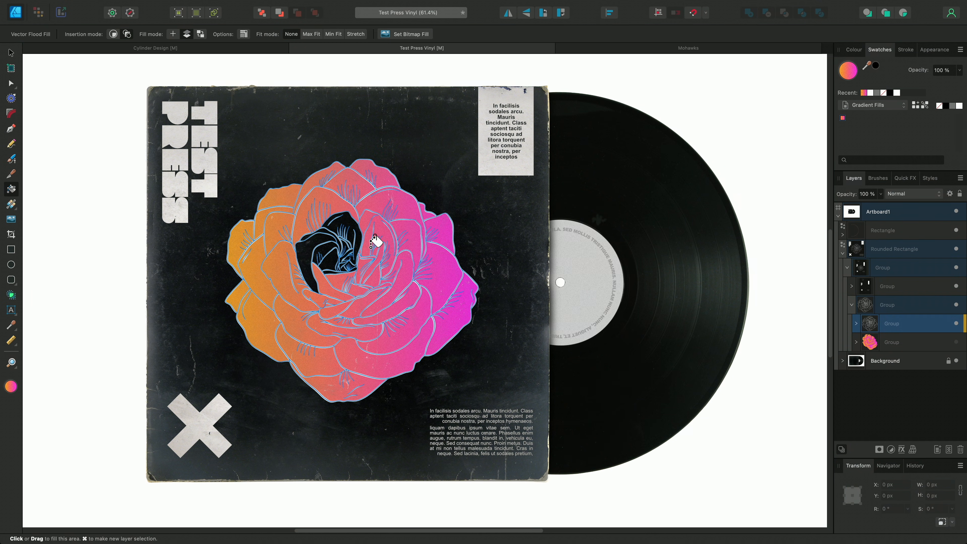
{"action": "left_click", "coordinate": [373, 241]}
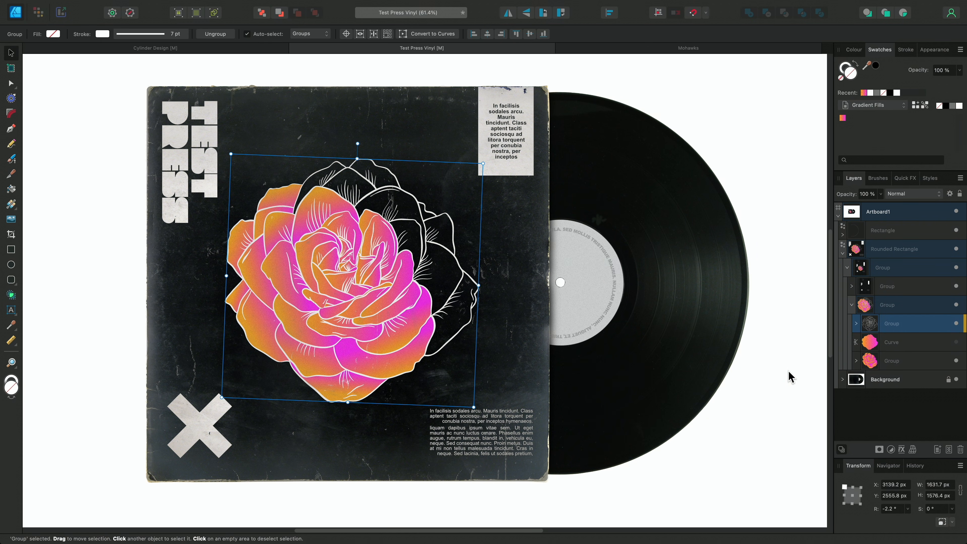
{"action": "mouse_move", "coordinate": [785, 376]}
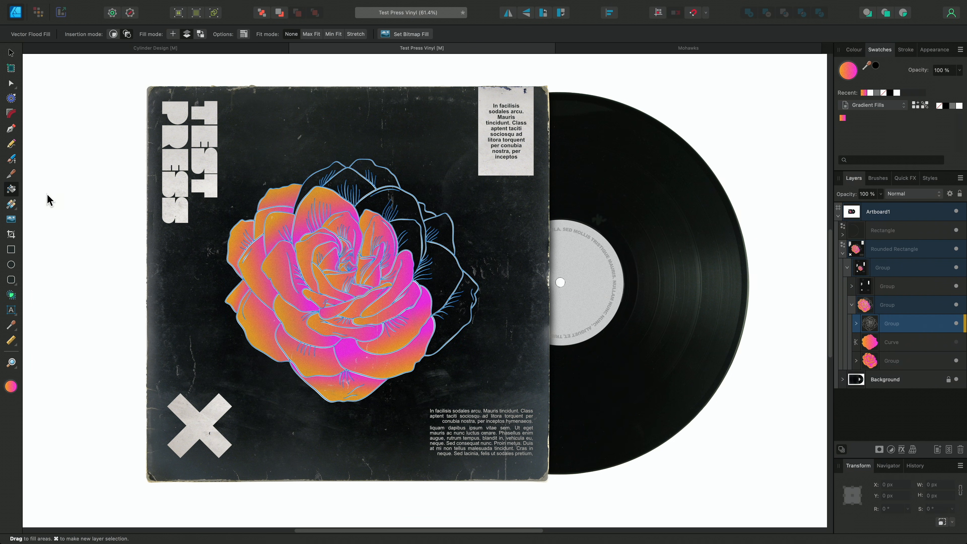
{"action": "mouse_move", "coordinate": [843, 120]}
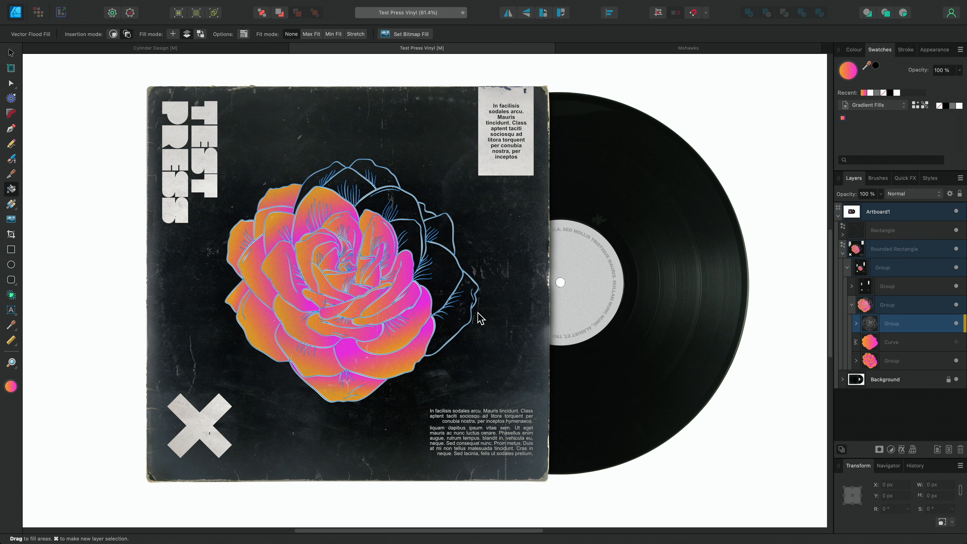
Flood-fill the last upper-right petals so the whole rose carries the gradient.
{"action": "left_click", "coordinate": [445, 272]}
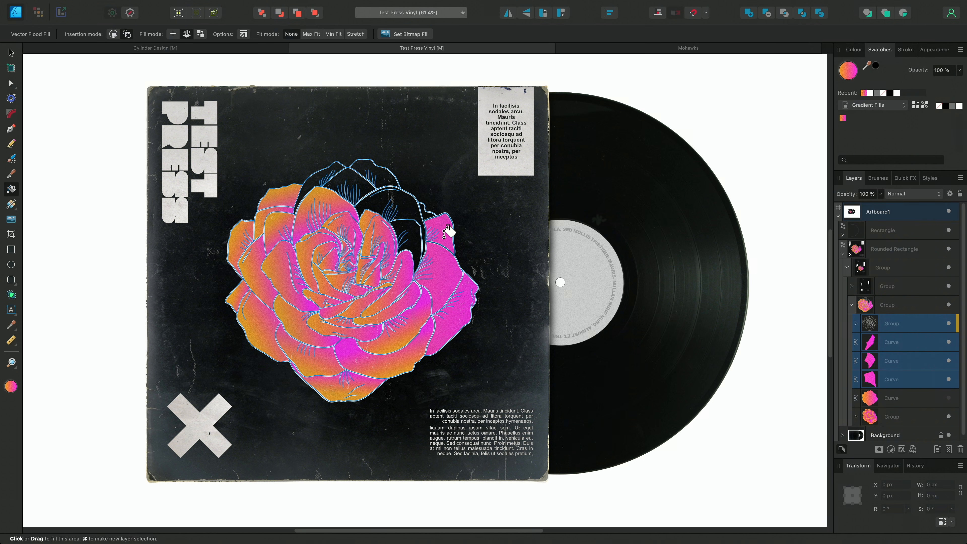
{"action": "mouse_move", "coordinate": [842, 118]}
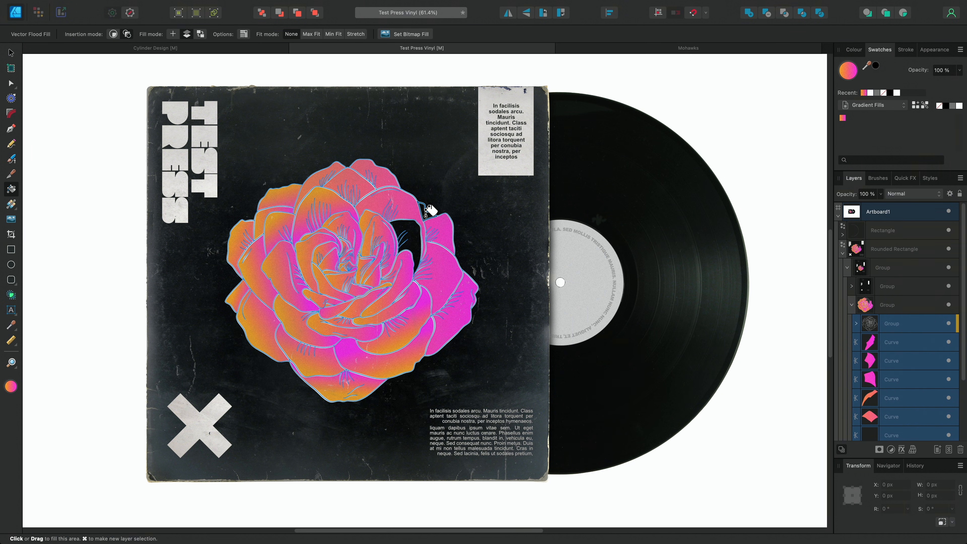
{"action": "left_click", "coordinate": [425, 213]}
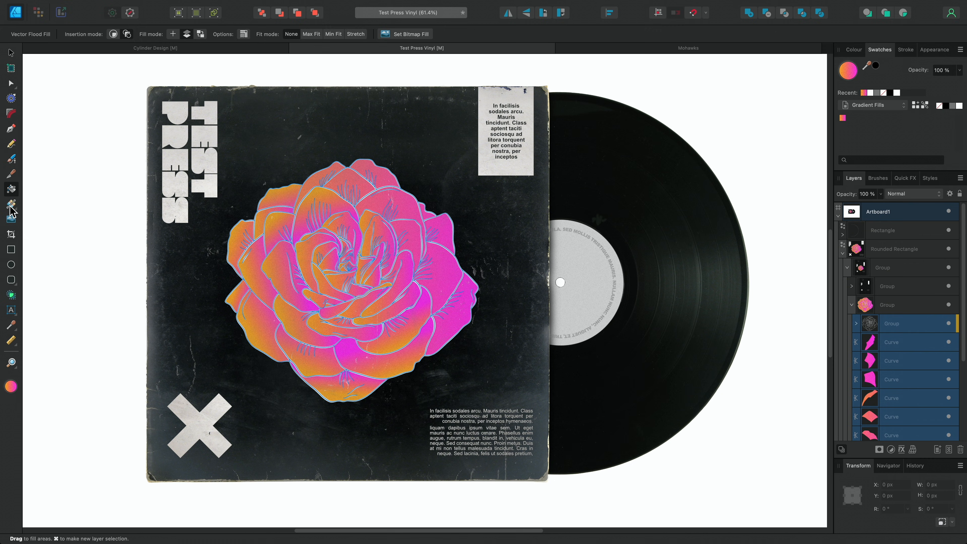
Tweak a top petal's gradient with the Fill Tool, then undo an accidental nudge of the petal piece.
{"action": "left_click", "coordinate": [11, 204]}
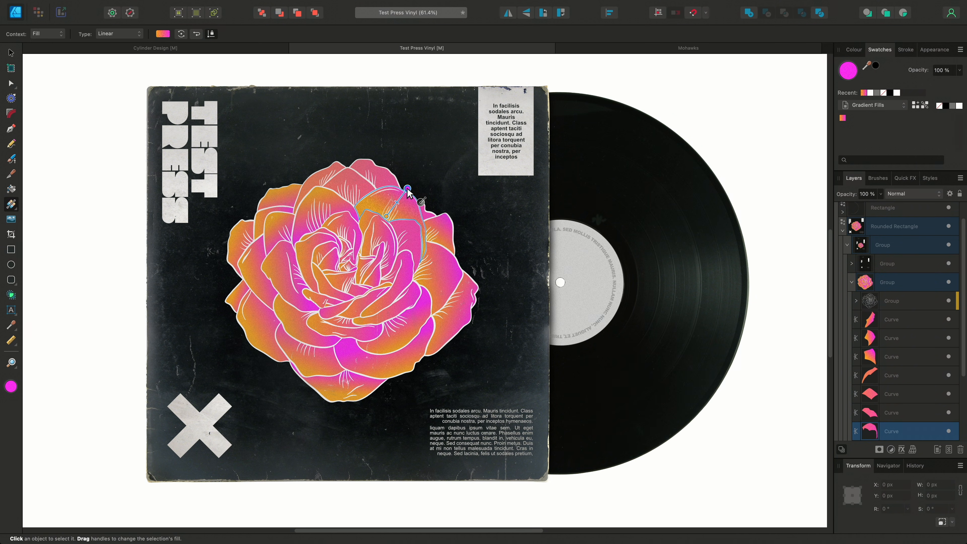
{"action": "key", "text": "v"}
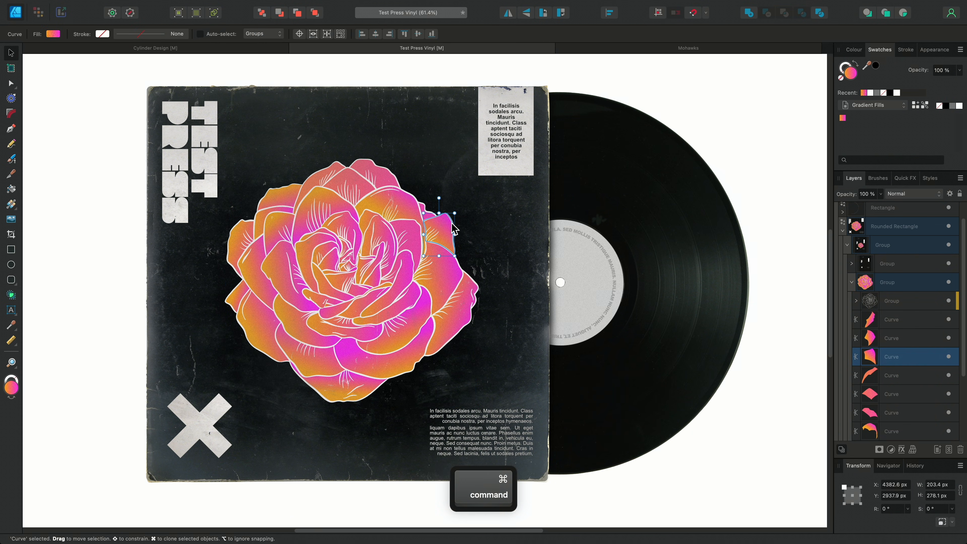
{"action": "left_click_drag", "start_coordinate": [450, 229], "coordinate": [481, 232]}
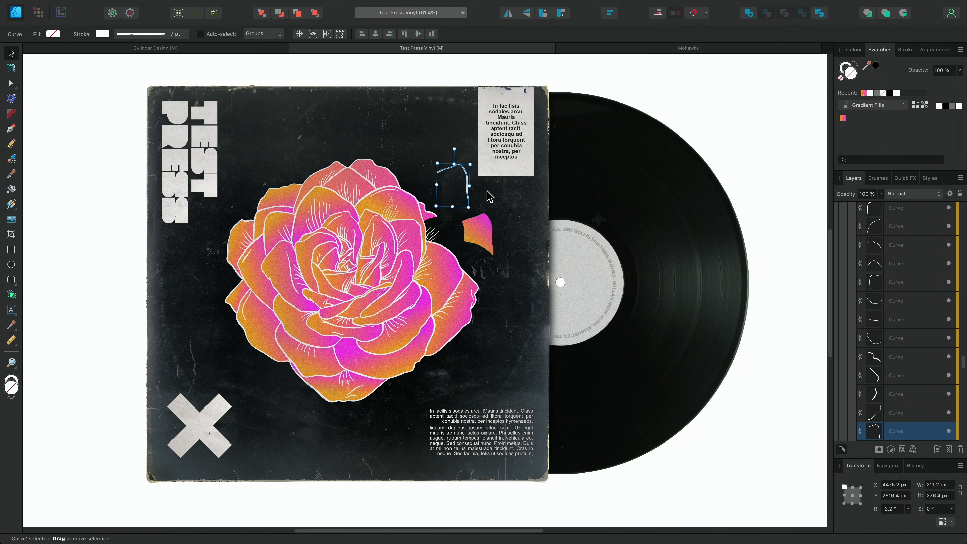
{"action": "key", "text": "Cmd"}
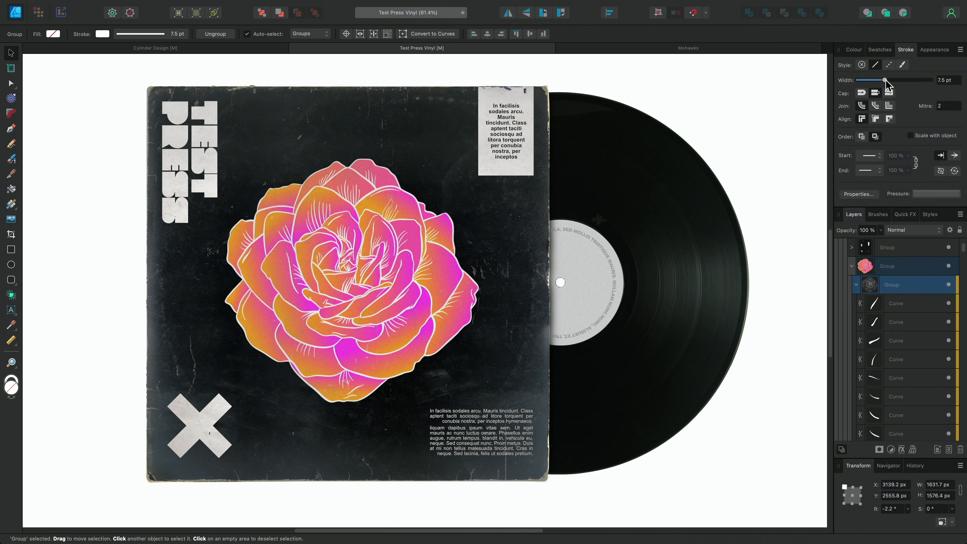
Raise the line-art stroke width to about 7.5 pt and set its blend mode to Erase.
{"action": "left_click_drag", "start_coordinate": [884, 80], "coordinate": [875, 80]}
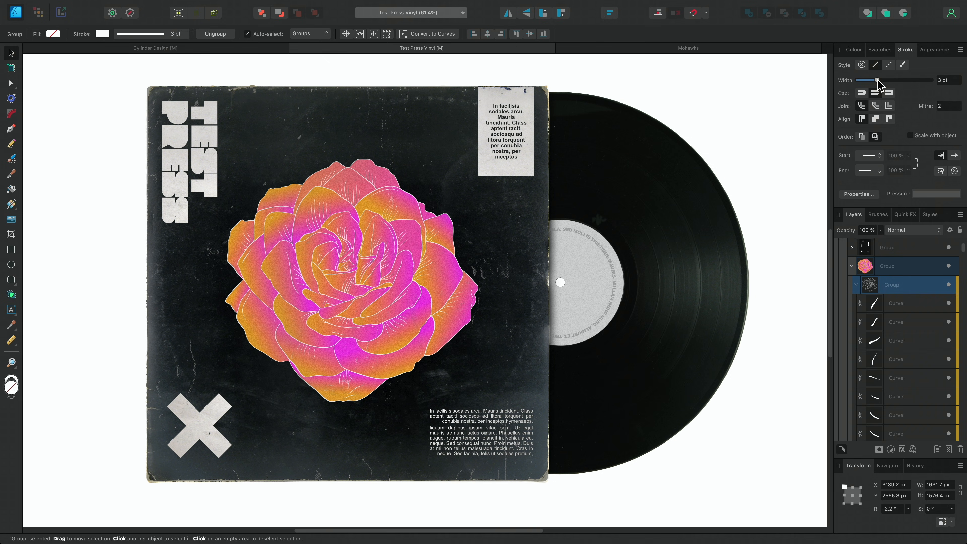
{"action": "left_click_drag", "start_coordinate": [872, 80], "coordinate": [891, 79]}
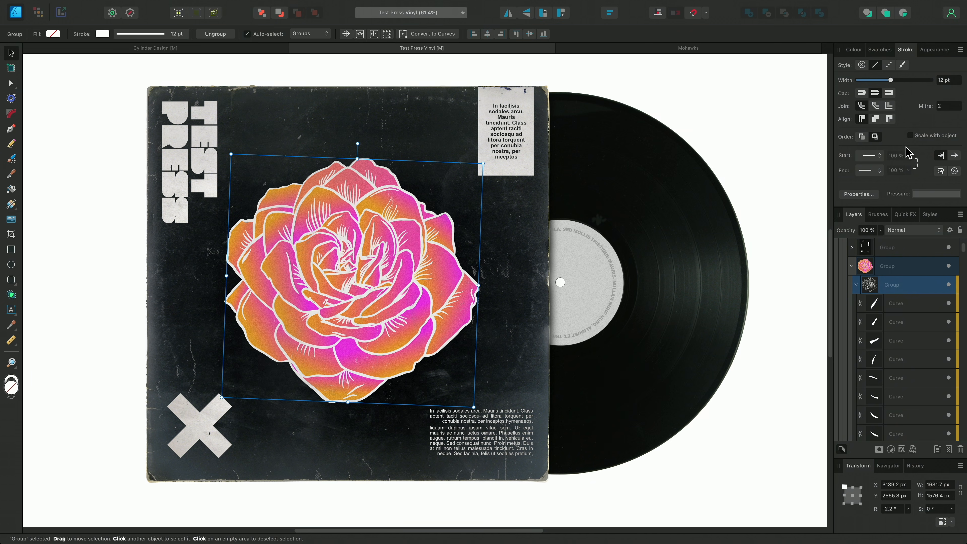
{"action": "left_click", "coordinate": [913, 230]}
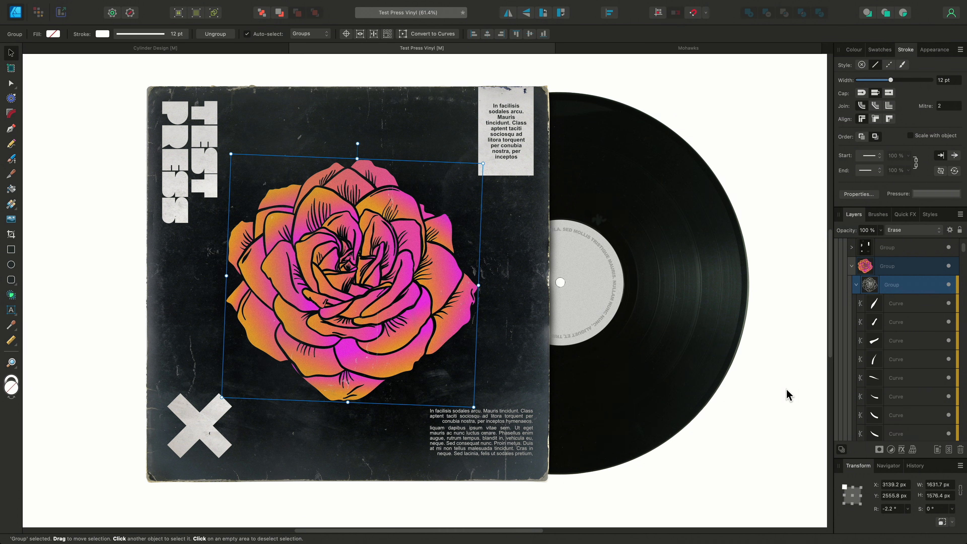
{"action": "left_click_drag", "start_coordinate": [891, 79], "coordinate": [885, 80]}
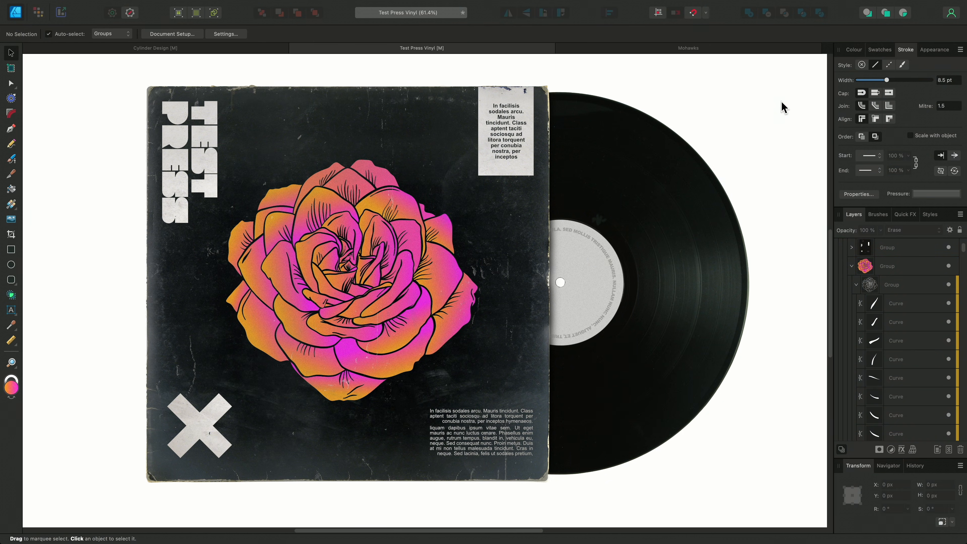
Switch to the Mohawks mascot document, select its colour pieces and ready the Vector Flood Fill tool.
{"action": "left_click", "coordinate": [688, 48]}
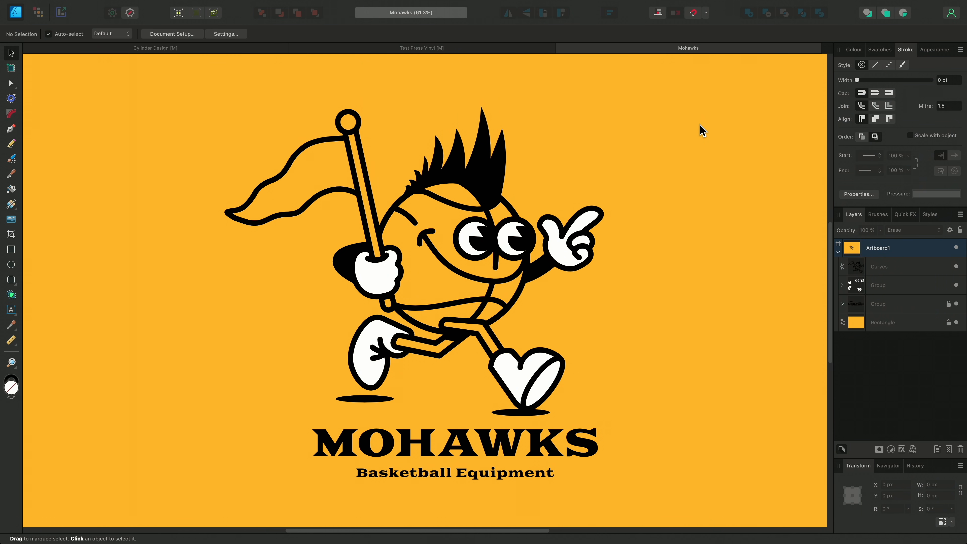
{"action": "left_click", "coordinate": [879, 50]}
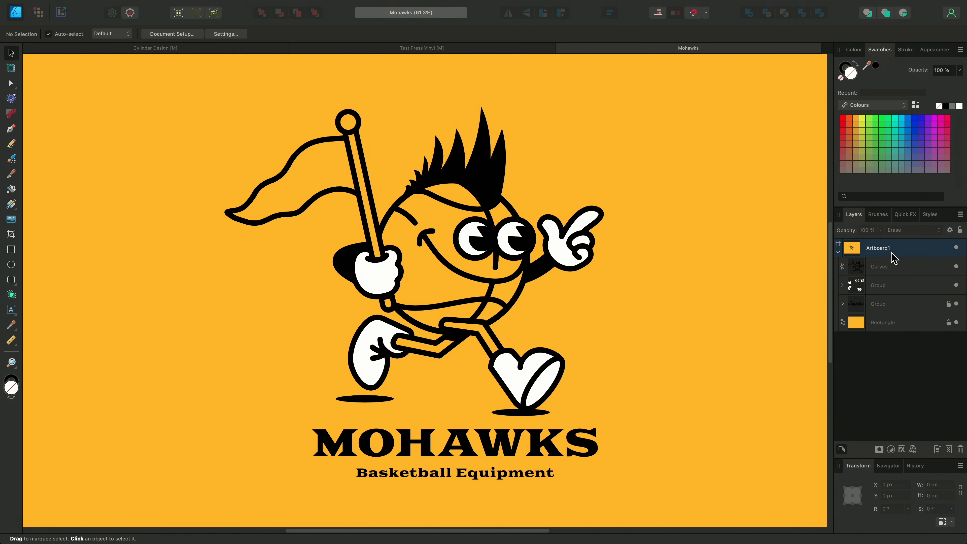
{"action": "left_click", "coordinate": [879, 266]}
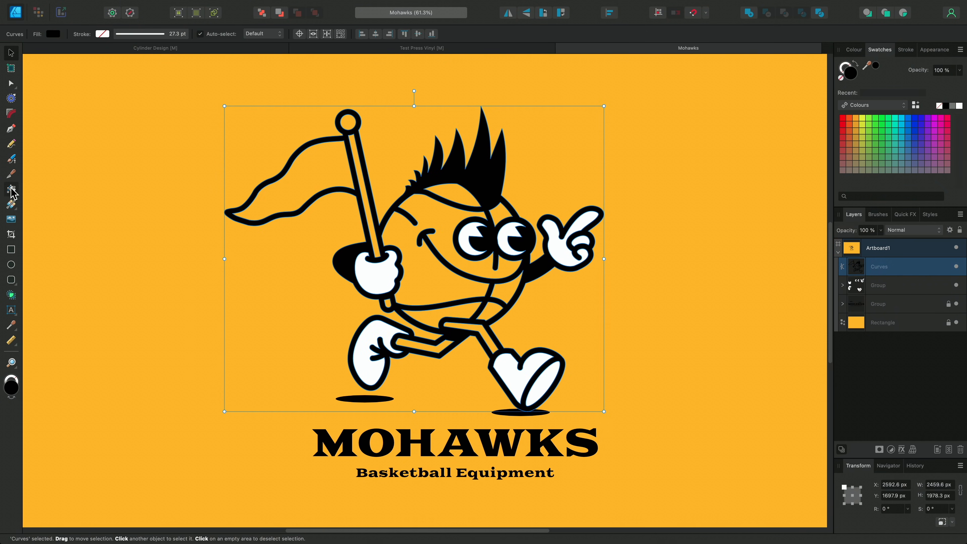
{"action": "left_click", "coordinate": [11, 189]}
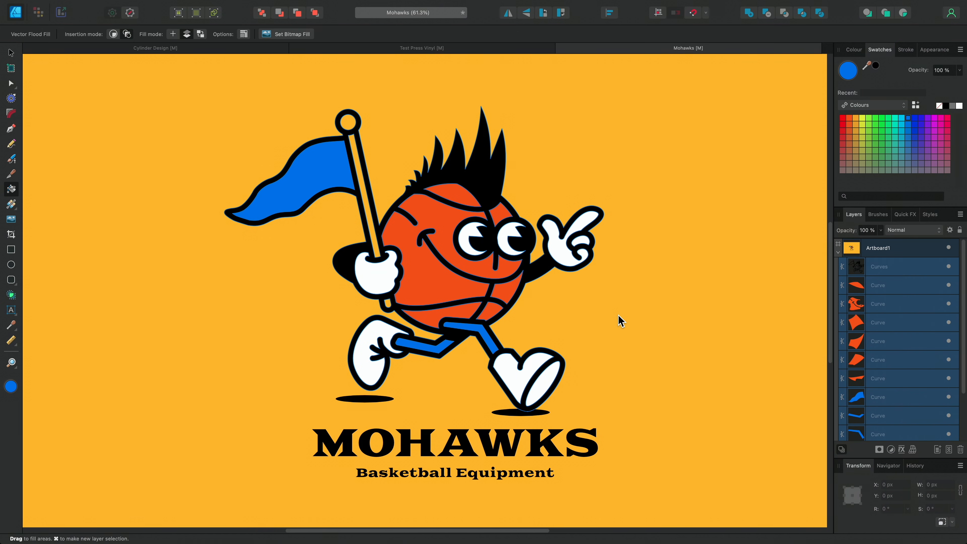
Load the Dots Clear PNG from the Bitmap Fills folder as the bitmap fill.
{"action": "left_click", "coordinate": [293, 35]}
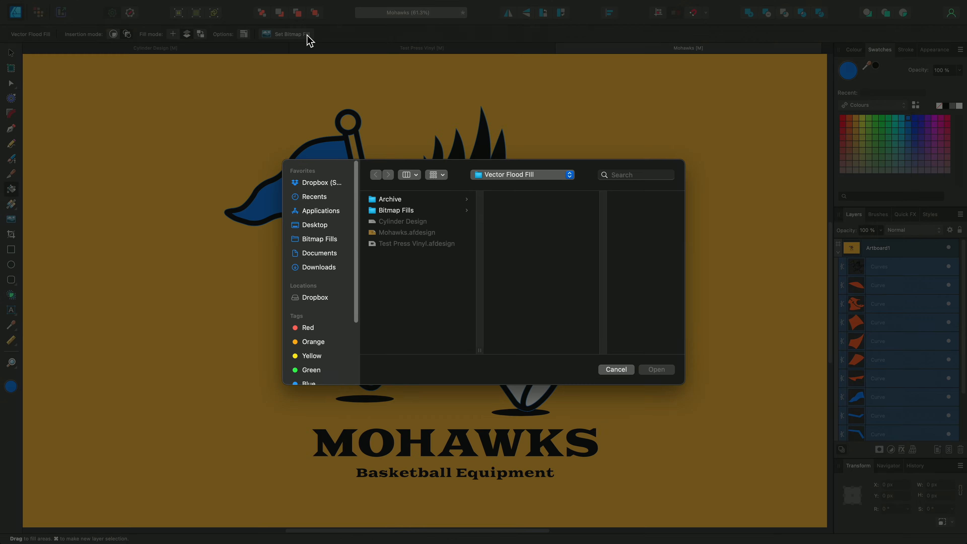
{"action": "left_click", "coordinate": [396, 210]}
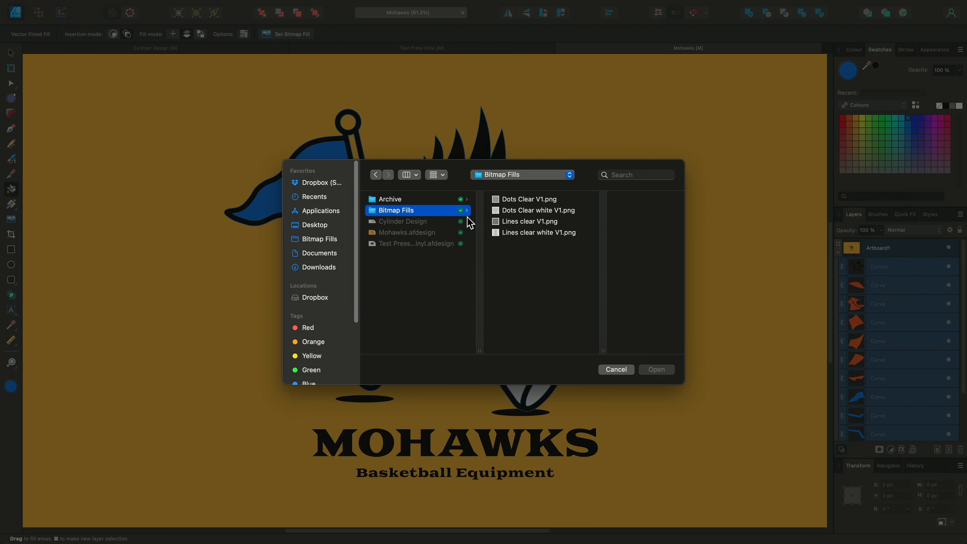
{"action": "left_click", "coordinate": [528, 199]}
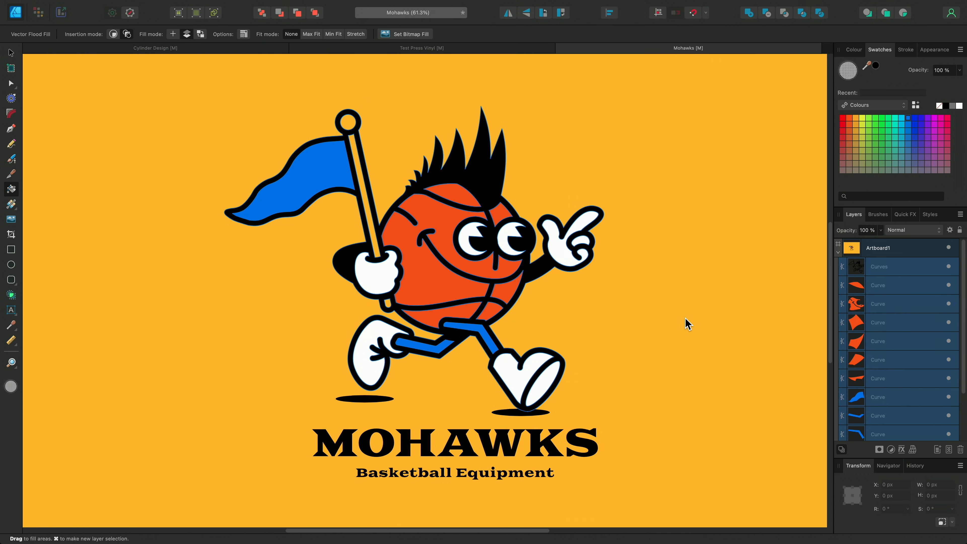
{"action": "mouse_move", "coordinate": [647, 280]}
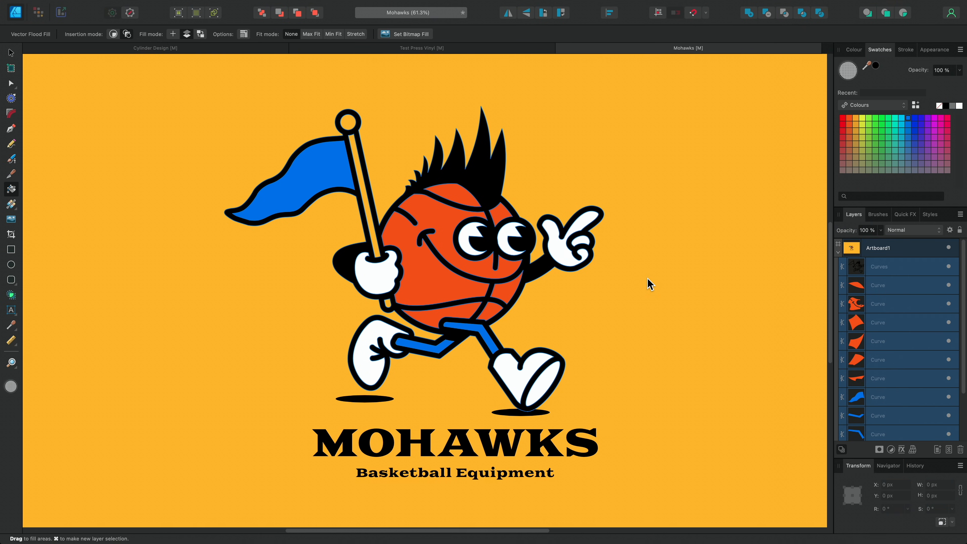
{"action": "mouse_move", "coordinate": [173, 44]}
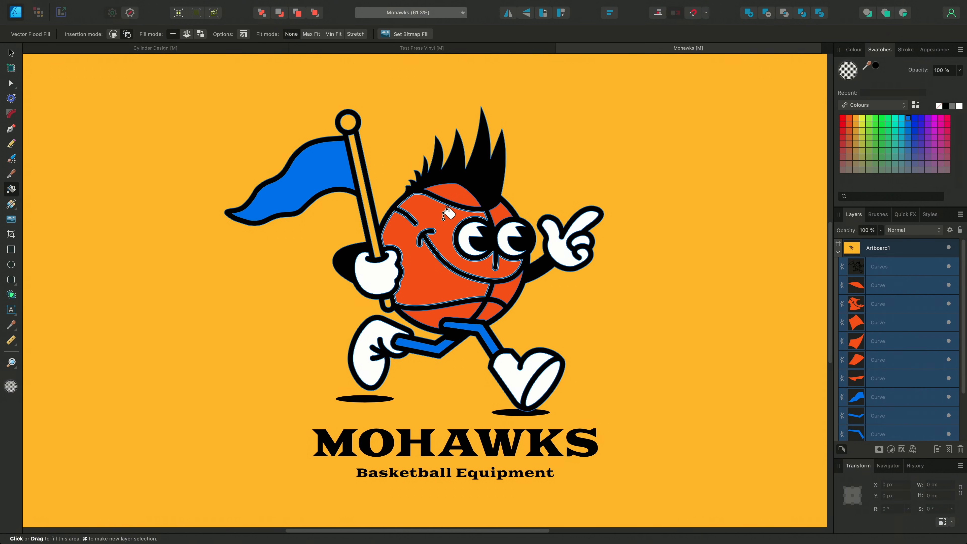
Flood the basketball with the dot pattern and pick its bitmap fill layer in the Appearance panel.
{"action": "left_click", "coordinate": [445, 219]}
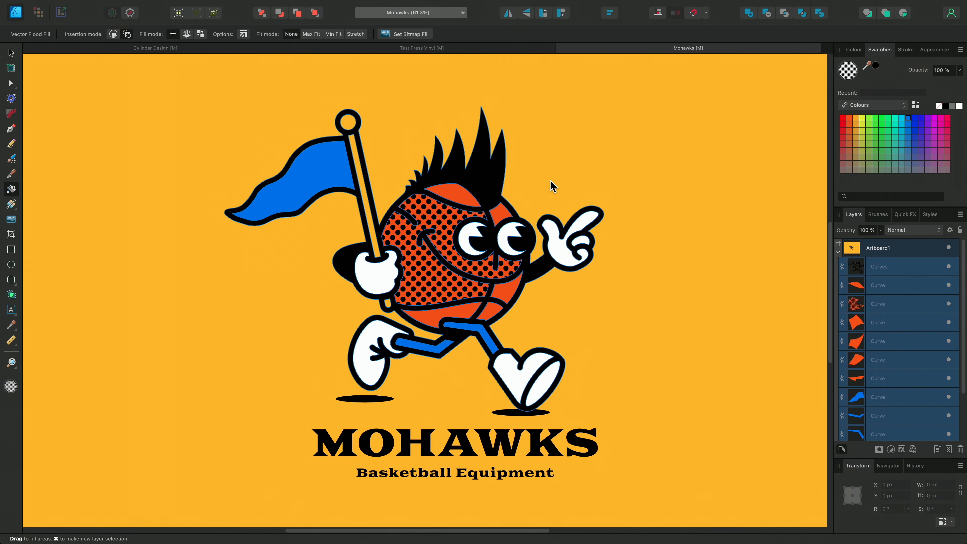
{"action": "left_click", "coordinate": [934, 49]}
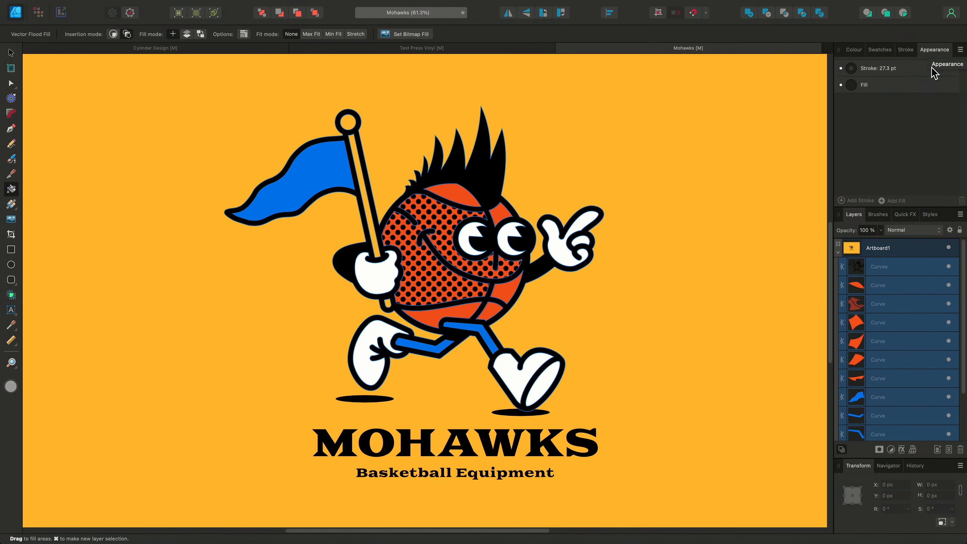
{"action": "left_click", "coordinate": [904, 303]}
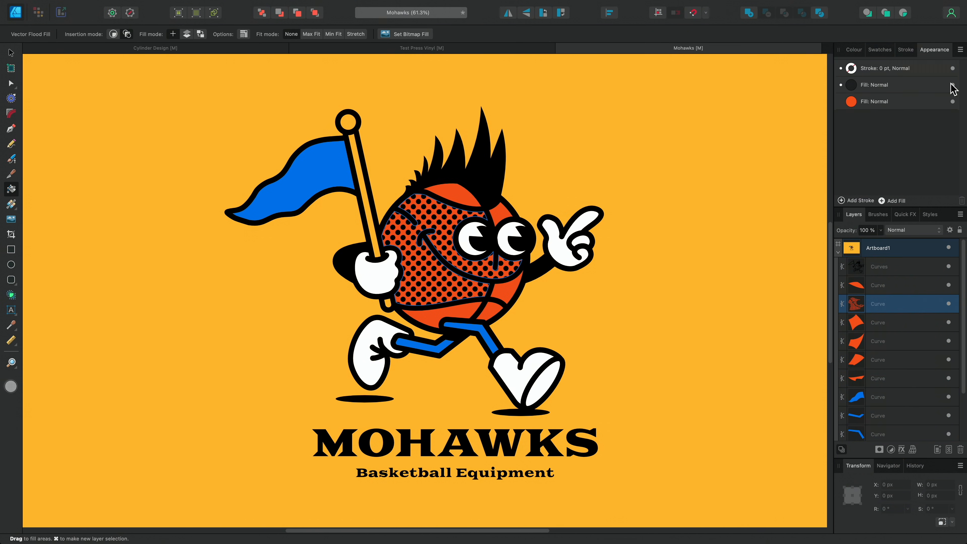
{"action": "mouse_move", "coordinate": [934, 95]}
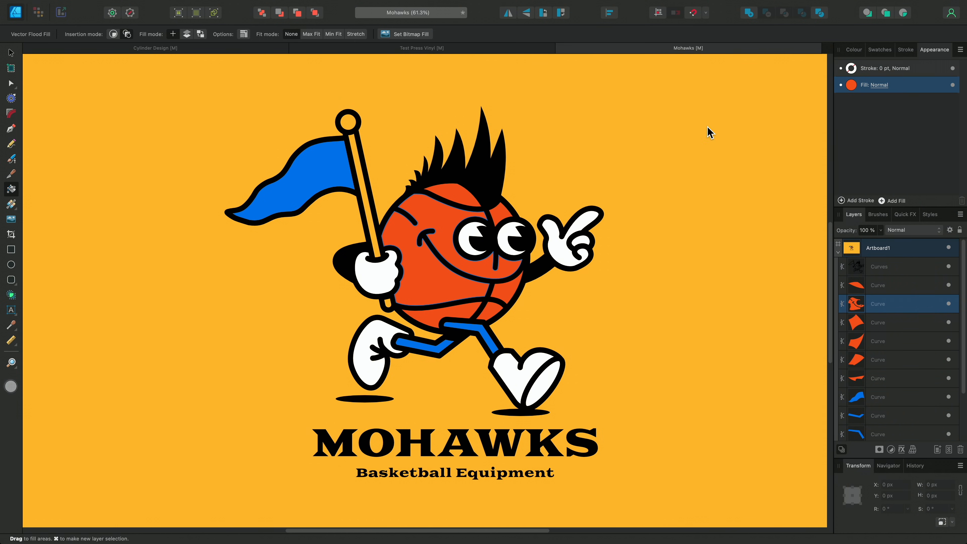
{"action": "mouse_move", "coordinate": [547, 157]}
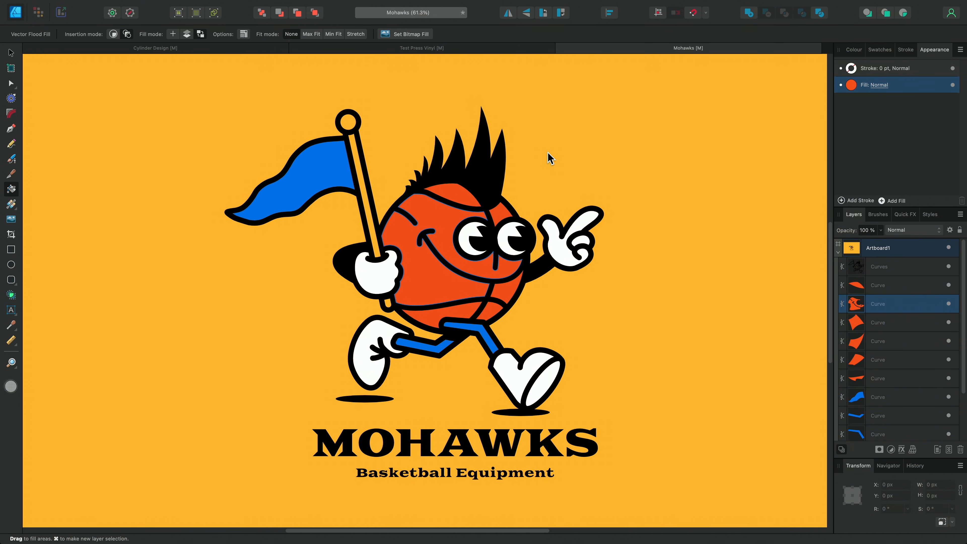
{"action": "mouse_move", "coordinate": [514, 119]}
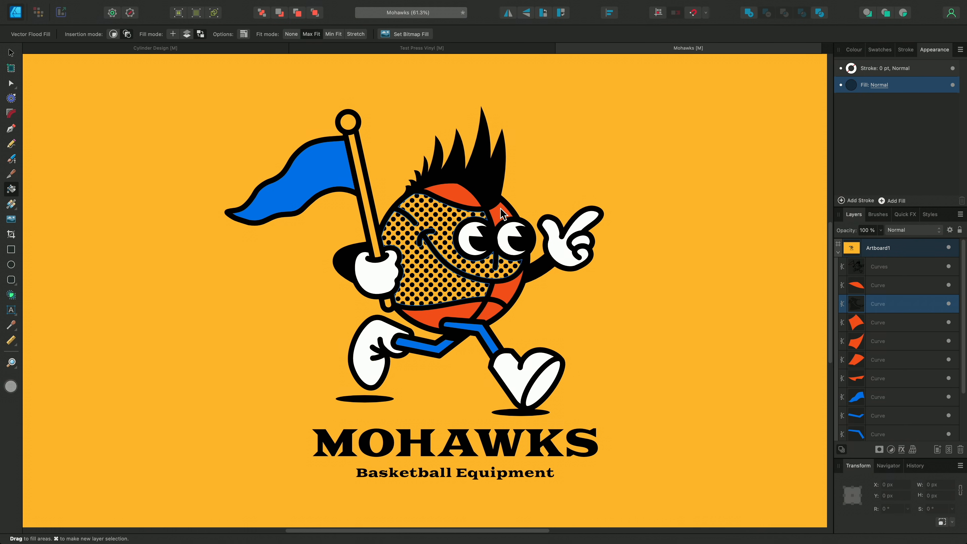
{"action": "mouse_move", "coordinate": [560, 192]}
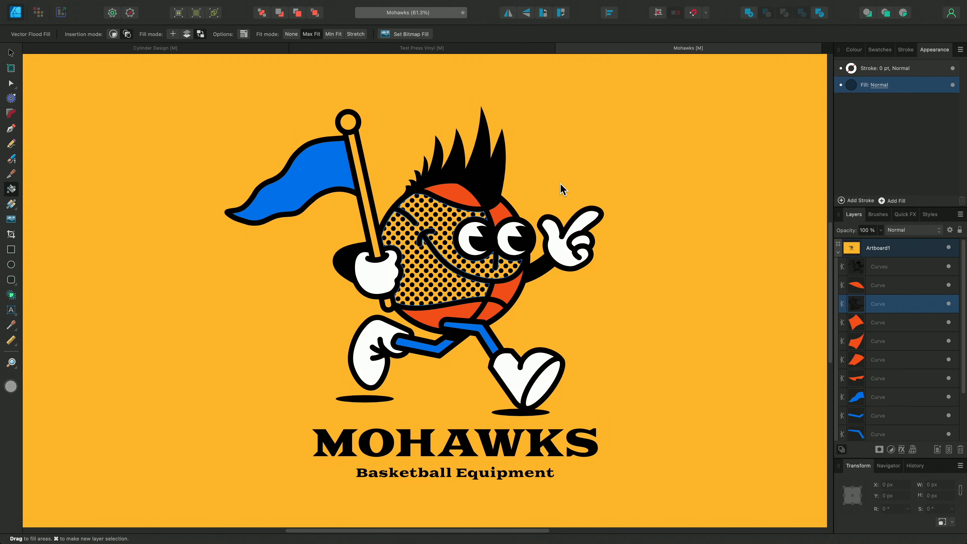
{"action": "key", "text": "cmd+z"}
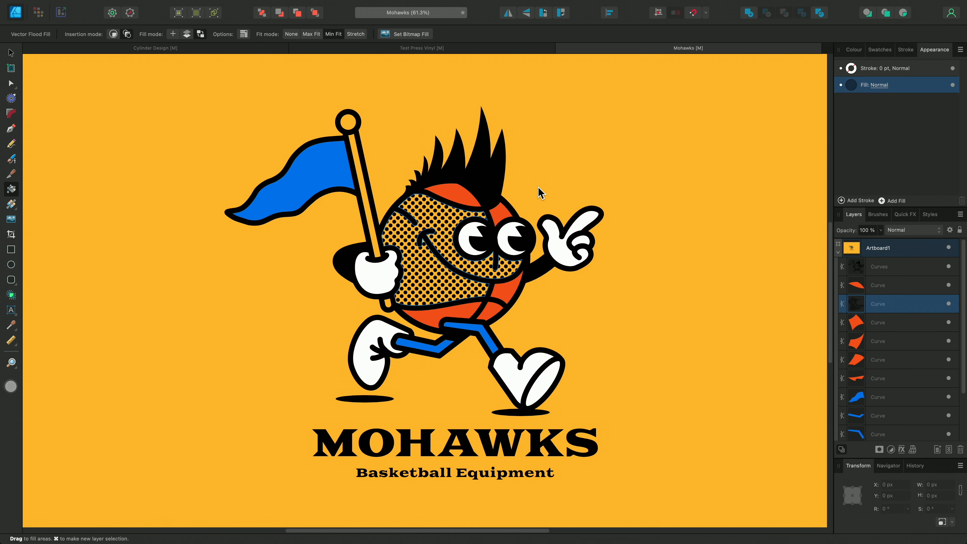
{"action": "key", "text": "cmd+z"}
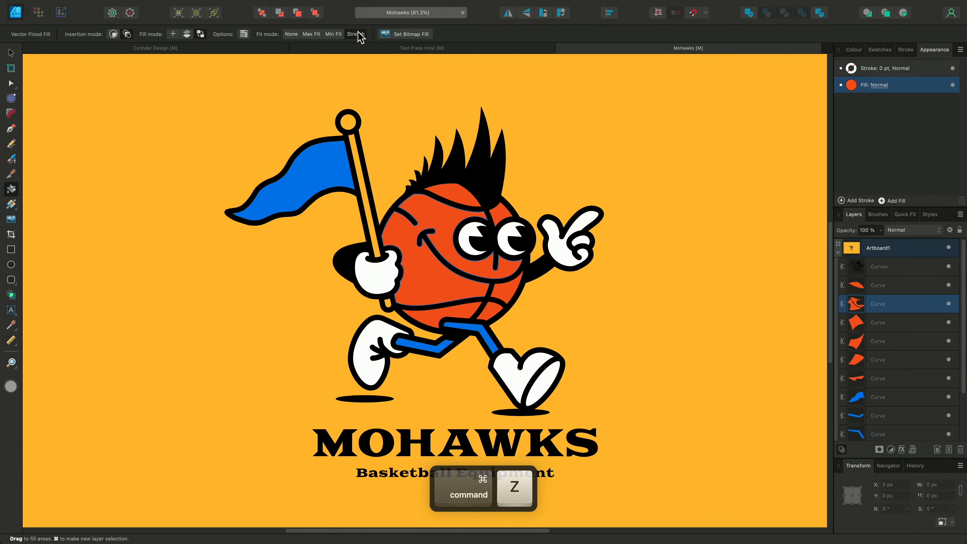
Select the mascot's orange basketball colour piece on the canvas.
{"action": "left_click", "coordinate": [445, 216]}
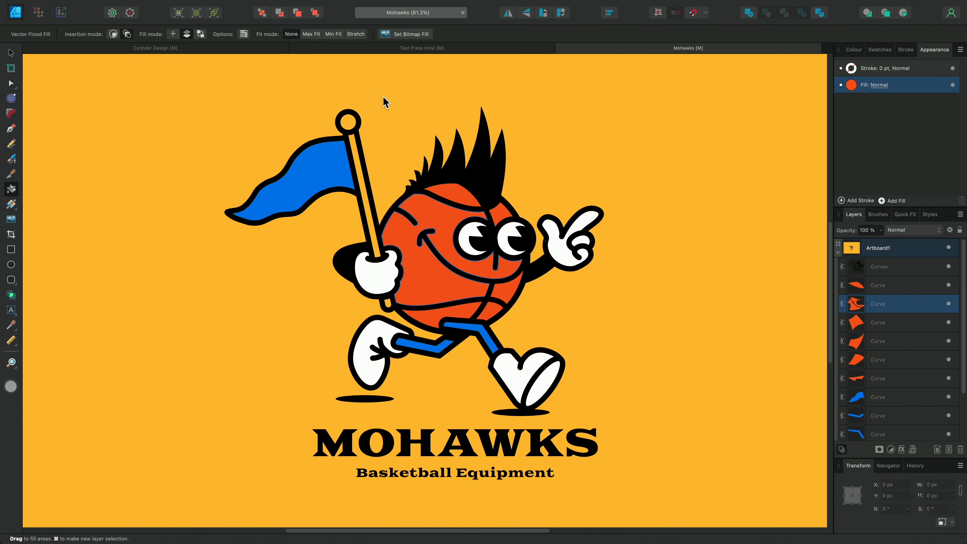
{"action": "mouse_move", "coordinate": [930, 326]}
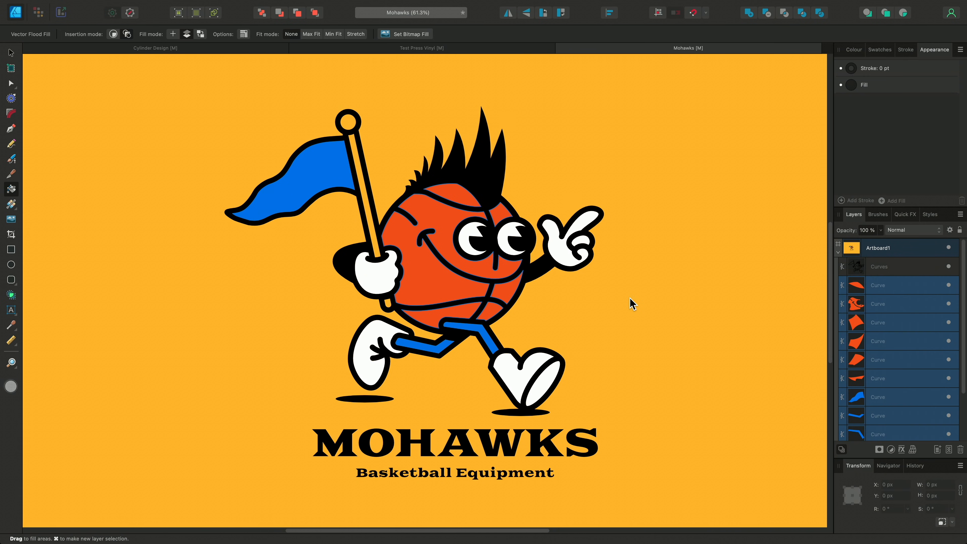
Flood the flag and ball with halftone dots, then scale the bitmap fill down for finer dots.
{"action": "left_click", "coordinate": [328, 158]}
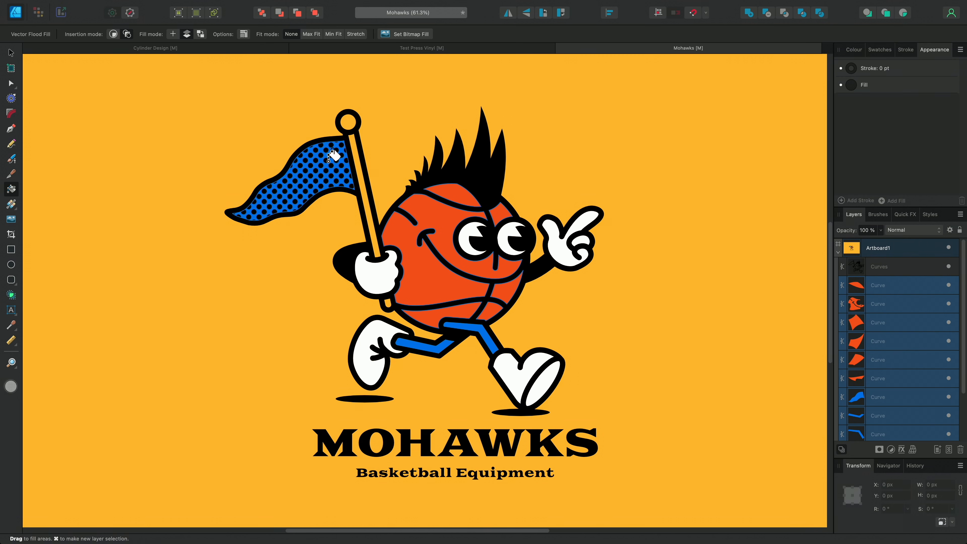
{"action": "left_click", "coordinate": [507, 268]}
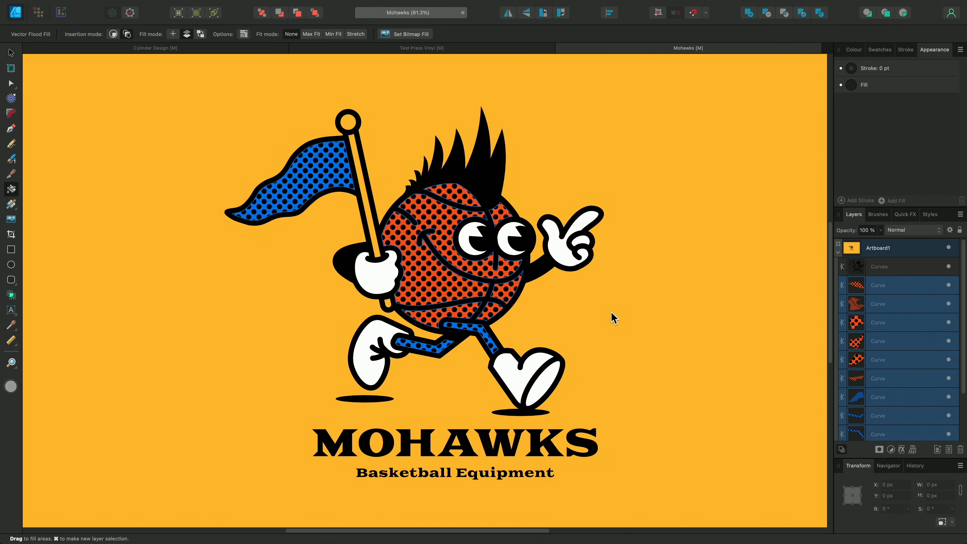
{"action": "mouse_move", "coordinate": [905, 306]}
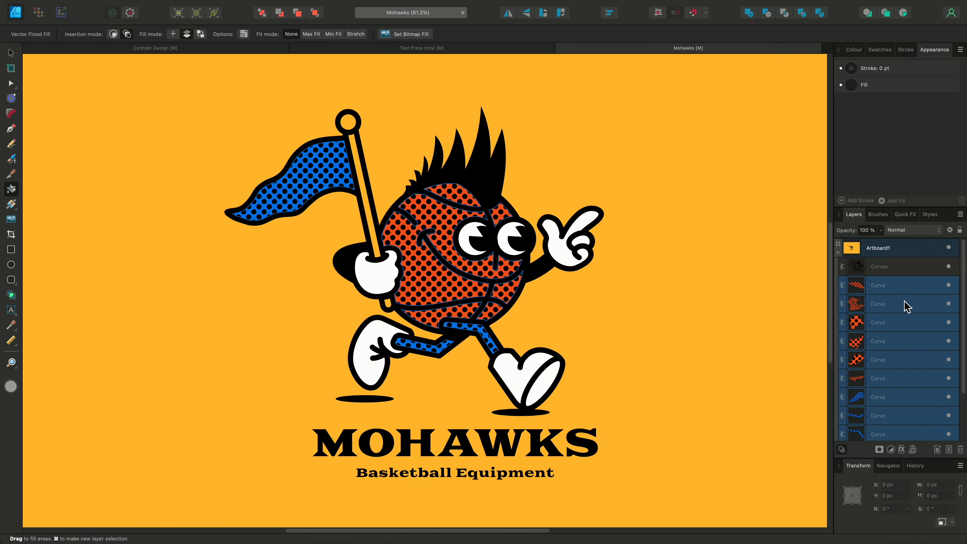
{"action": "left_click", "coordinate": [899, 305]}
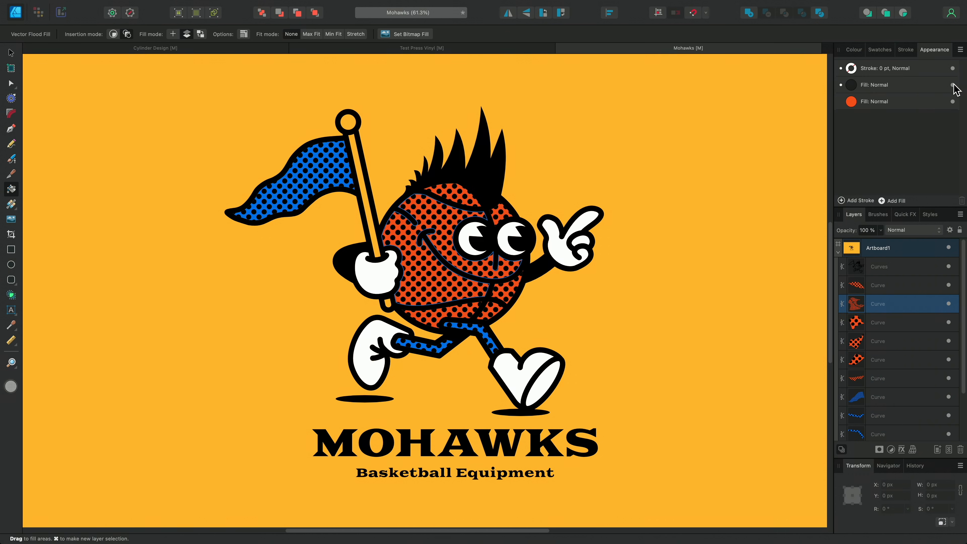
{"action": "mouse_move", "coordinate": [885, 232]}
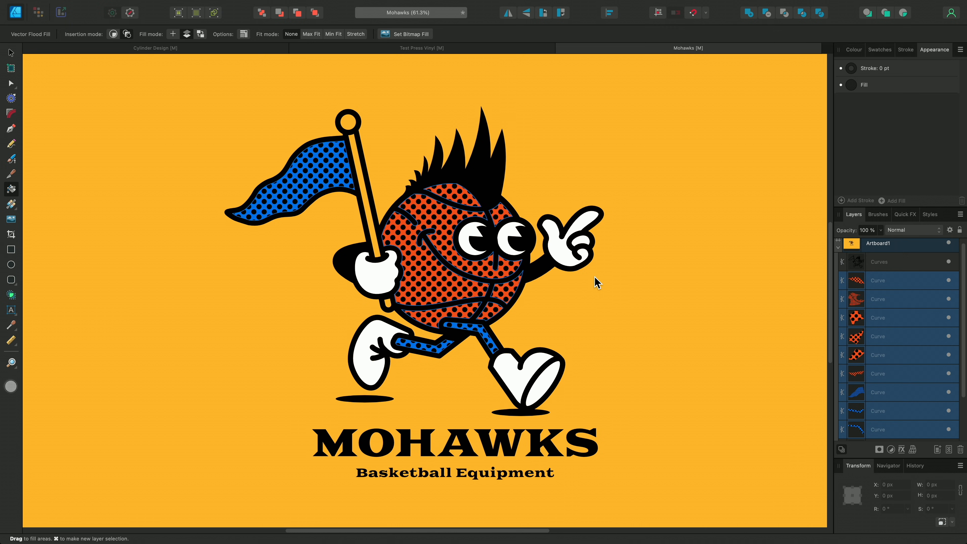
{"action": "key", "text": "g"}
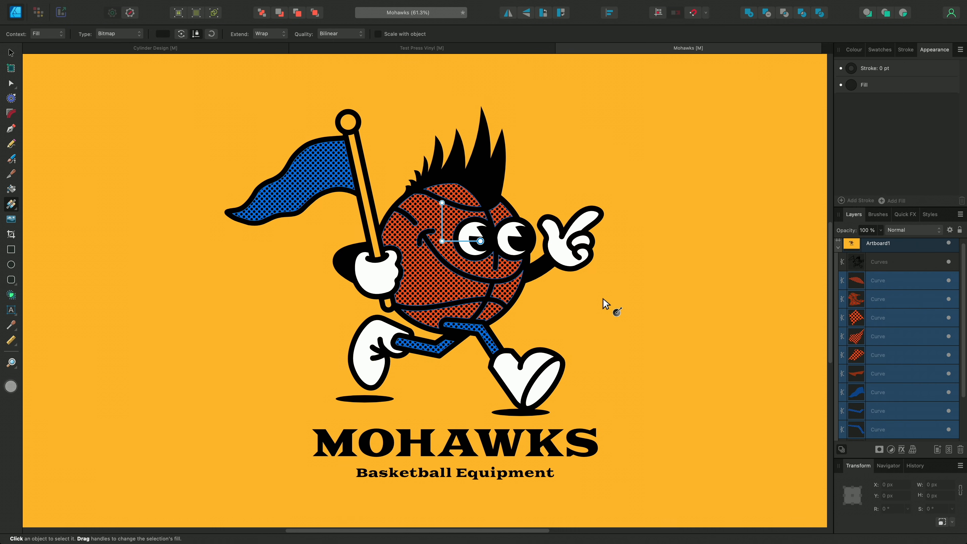
Nudge the dotted colour curves off the black line work with the Move tool, then deselect.
{"action": "key", "text": "v"}
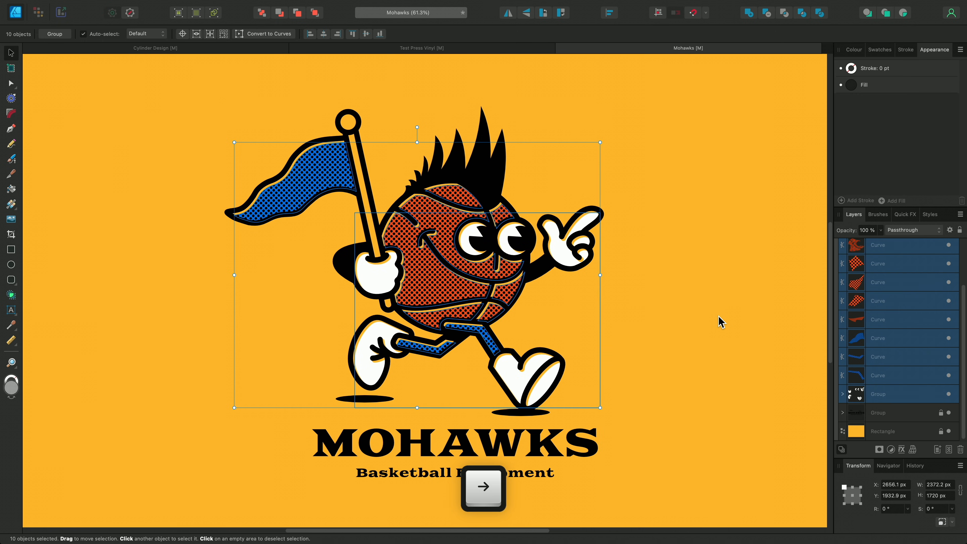
{"action": "left_click", "coordinate": [719, 321]}
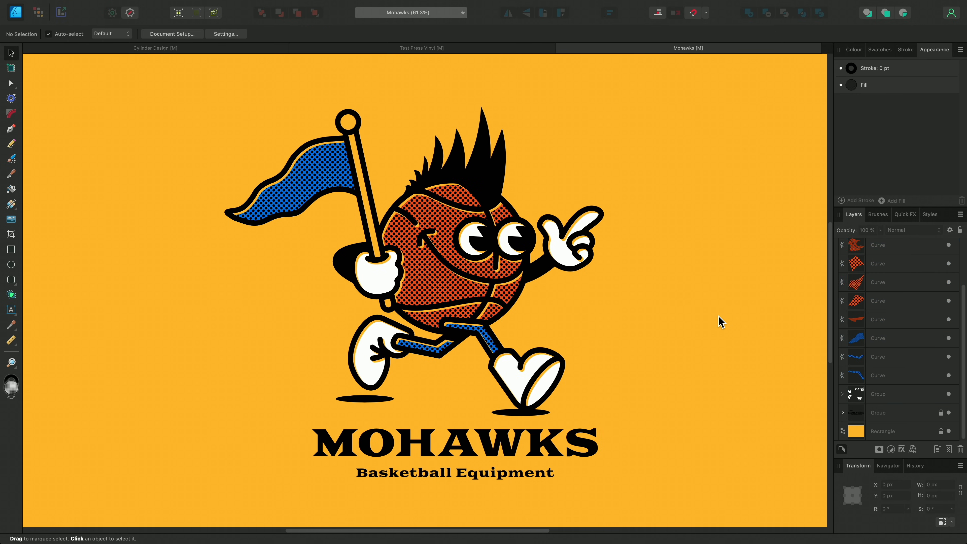